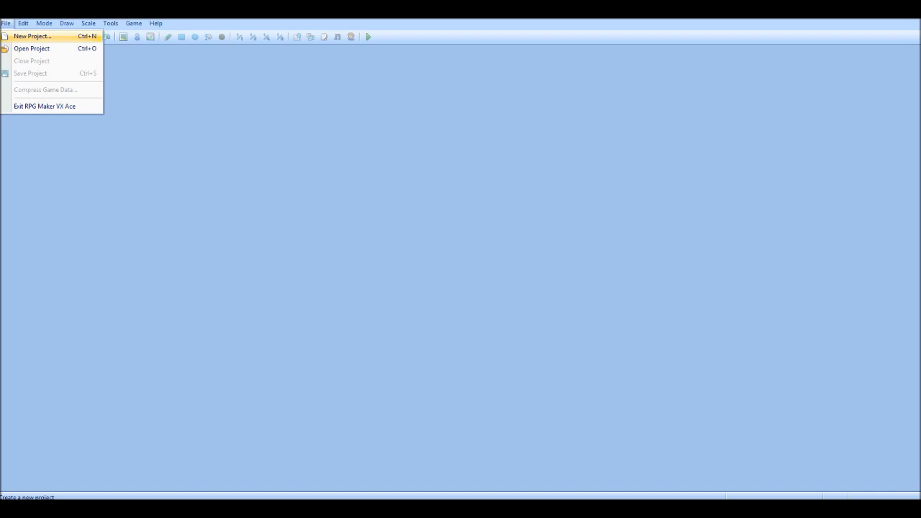
Step: Create a new project in the folder 'Rpg' with the game title 'Demo'
{"action": "left_click", "coordinate": [32, 36]}
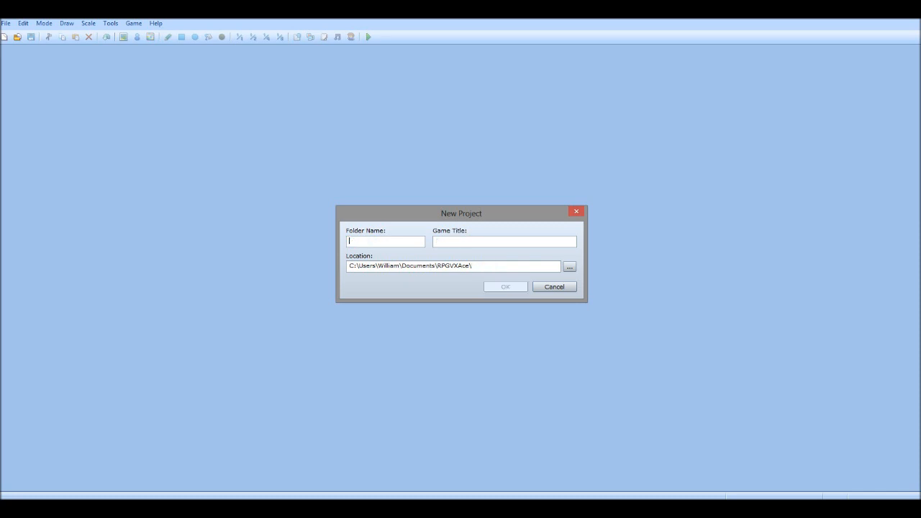
{"action": "type", "text": "Rpg"}
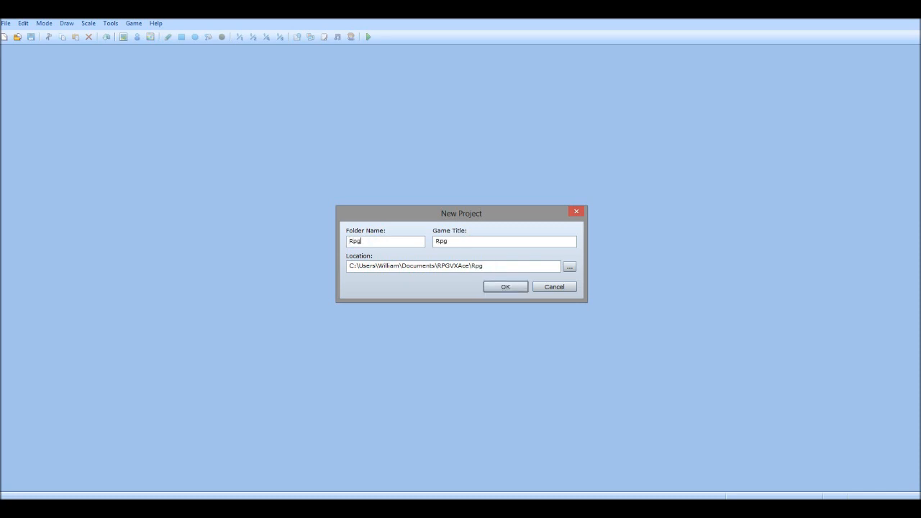
{"action": "left_click", "coordinate": [503, 241]}
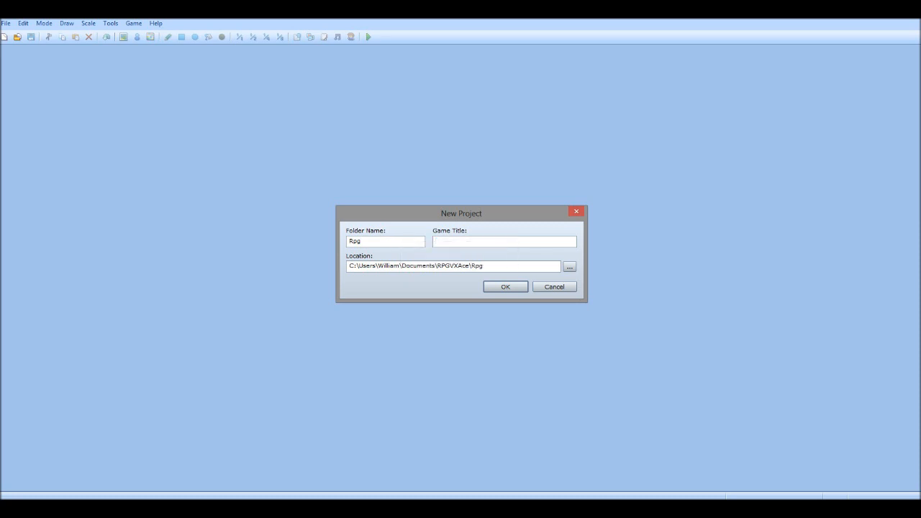
{"action": "type", "text": "D"}
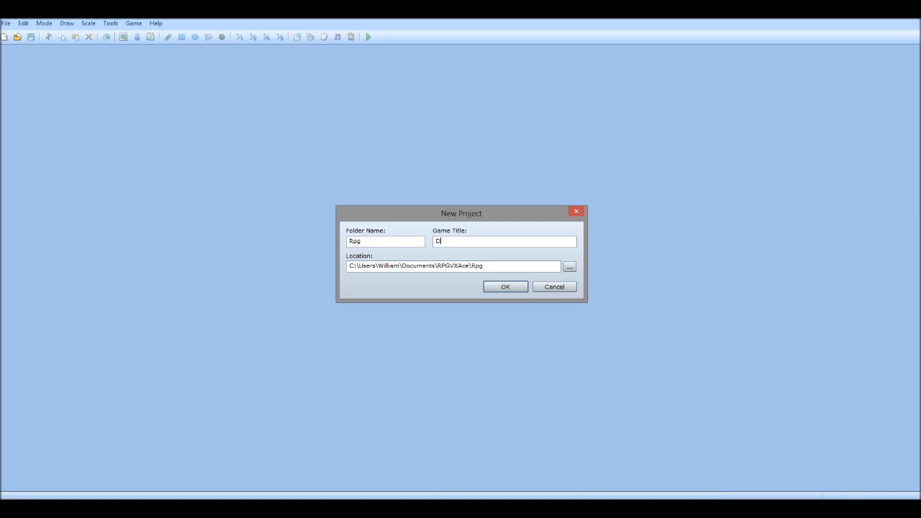
{"action": "type", "text": "emo"}
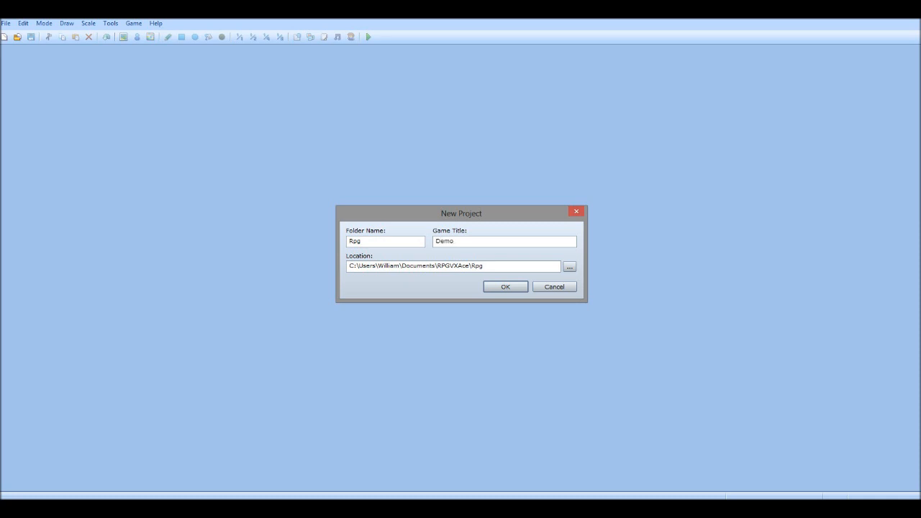
{"action": "left_click", "coordinate": [504, 286]}
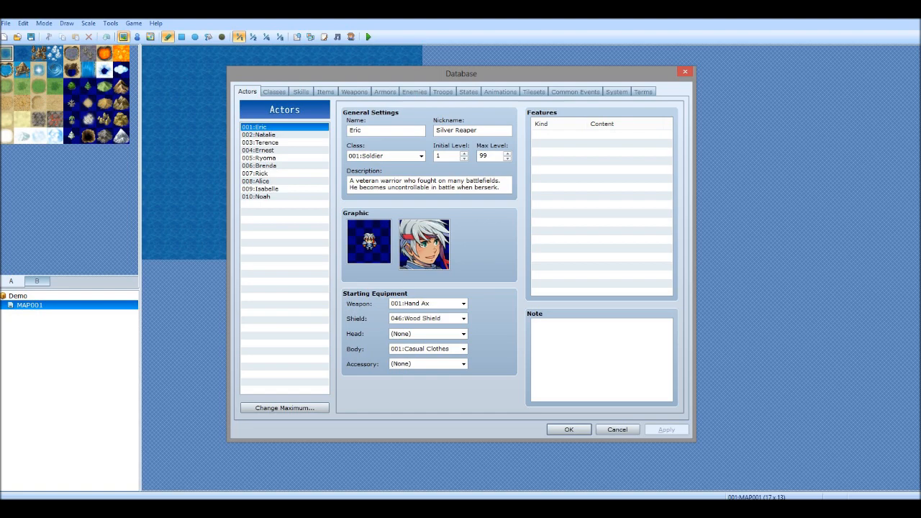
Step: Browse the database's Items, Enemies, Animations and System tabs, then return to Actors
{"action": "left_click", "coordinate": [325, 92]}
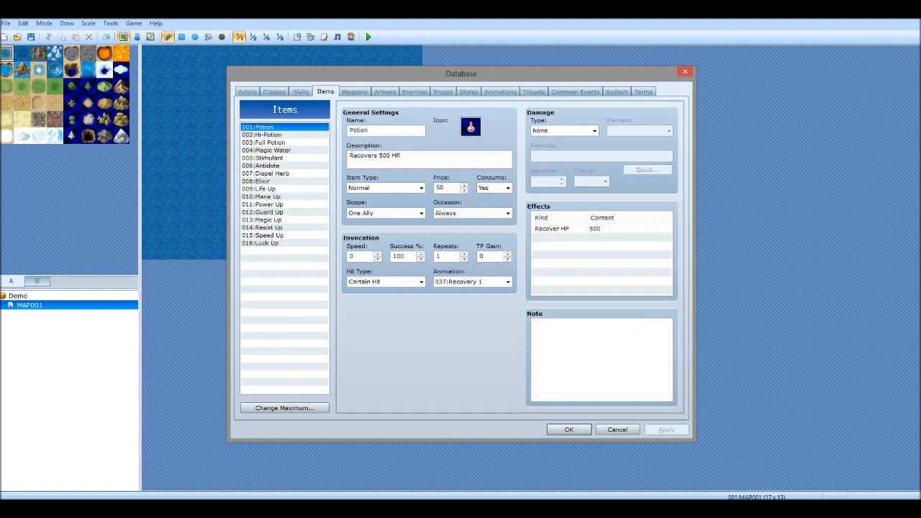
{"action": "left_click", "coordinate": [414, 91]}
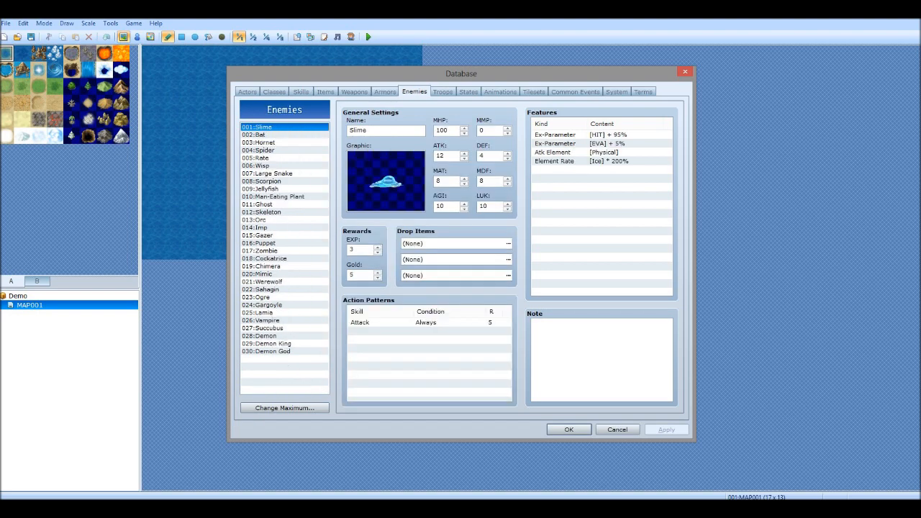
{"action": "left_click", "coordinate": [499, 92]}
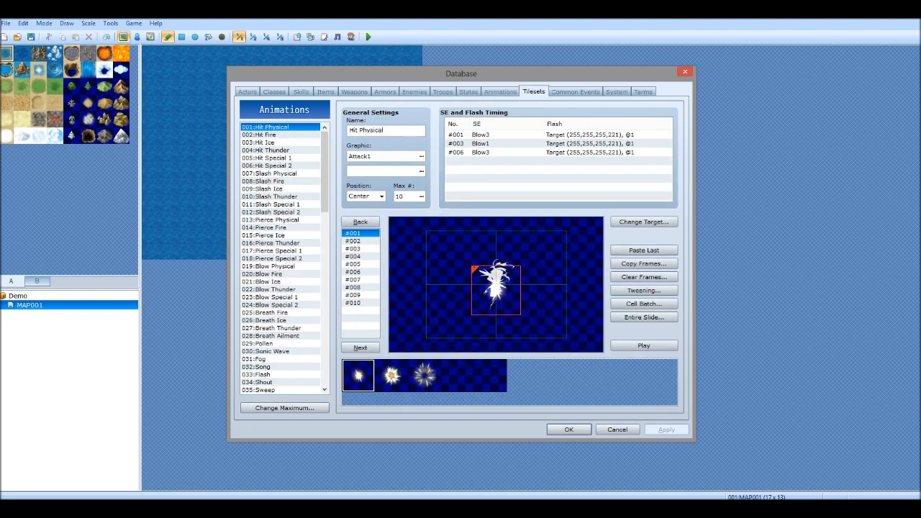
{"action": "left_click", "coordinate": [642, 91]}
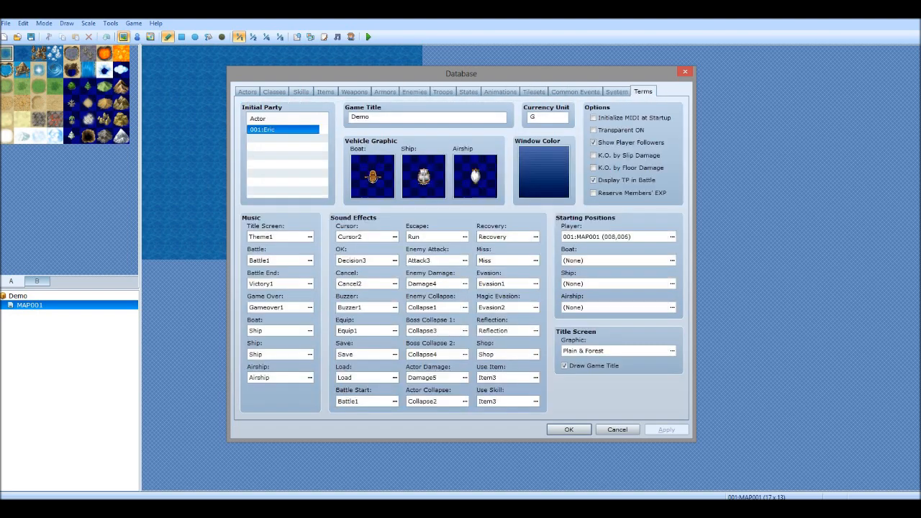
{"action": "left_click", "coordinate": [246, 91]}
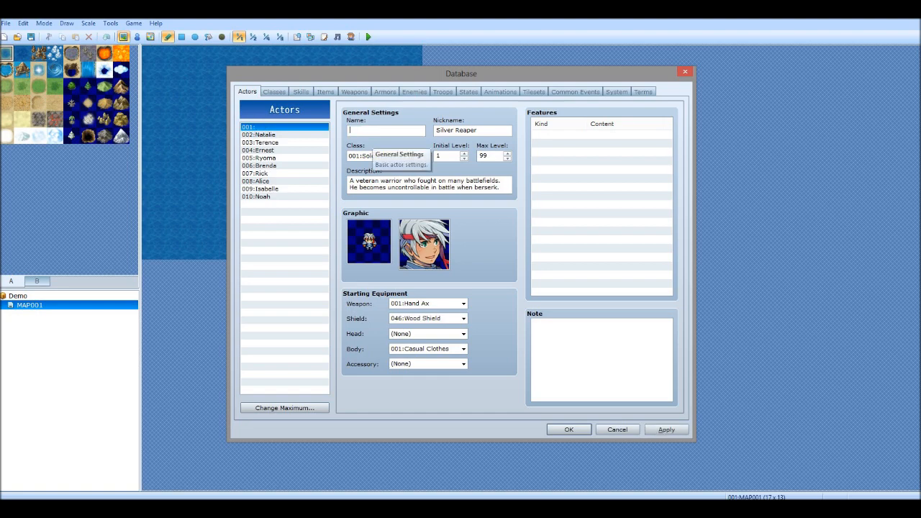
{"action": "left_click", "coordinate": [617, 429]}
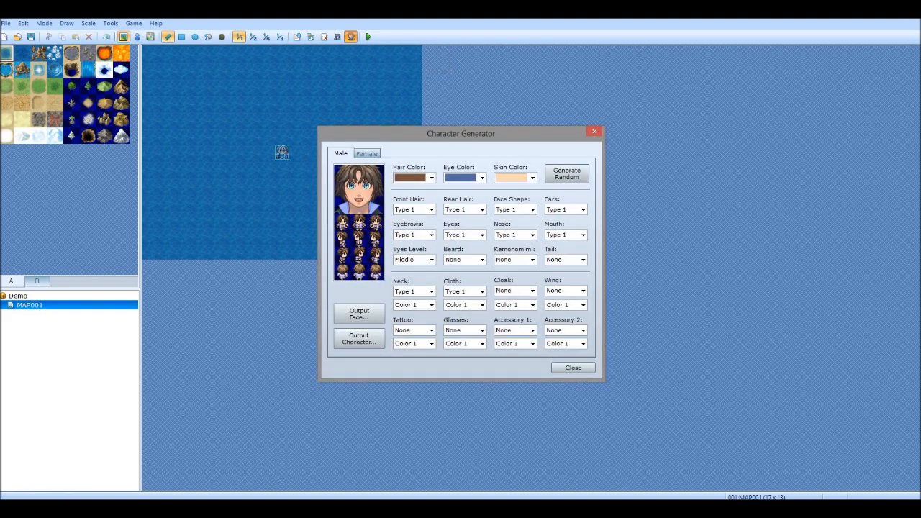
Step: Generate random male looks repeatedly until landing on a brown-haired, lighter-skinned face
{"action": "left_click", "coordinate": [566, 173]}
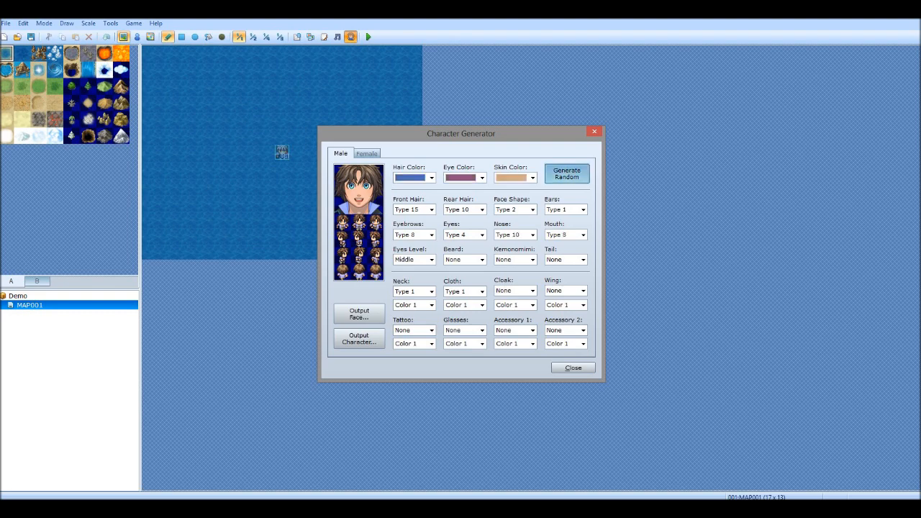
{"action": "left_click", "coordinate": [566, 173]}
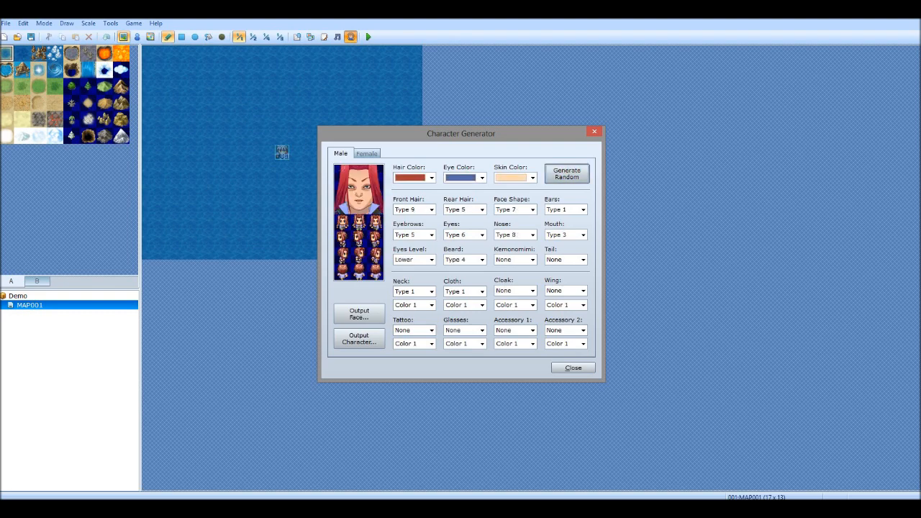
{"action": "left_click", "coordinate": [566, 173]}
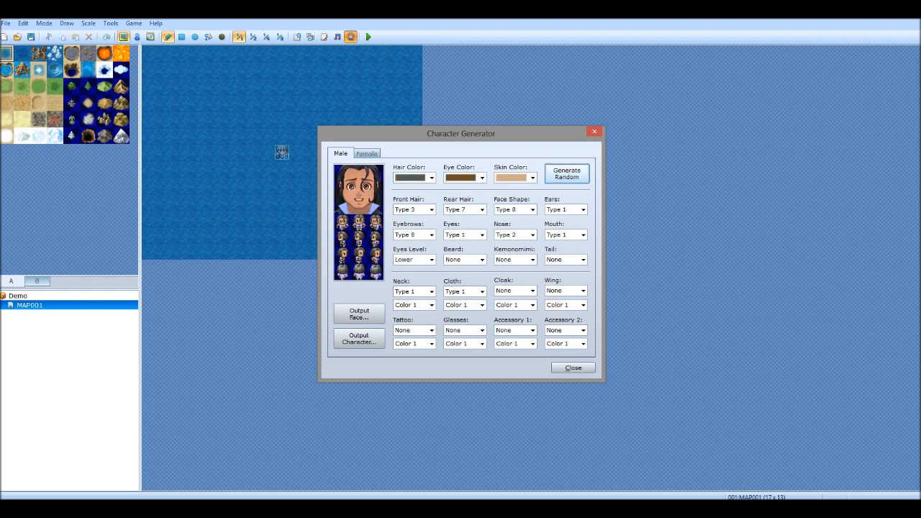
{"action": "left_click", "coordinate": [566, 173]}
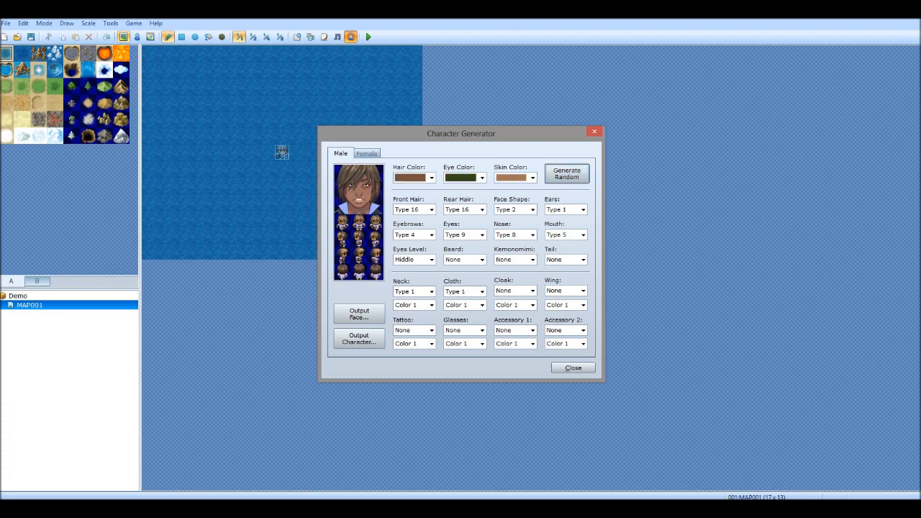
{"action": "left_click", "coordinate": [532, 178]}
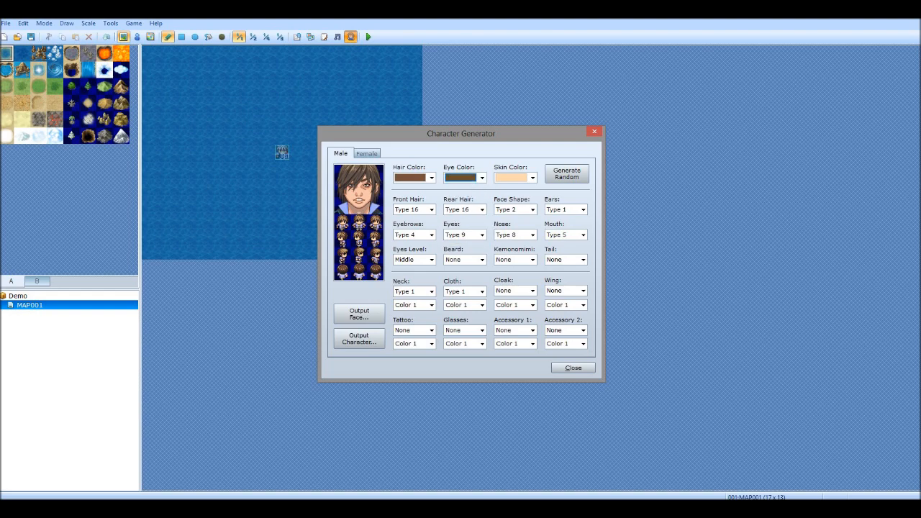
Step: Try front hairstyles Type 8 and Type 11, returning to Type 8
{"action": "left_click", "coordinate": [431, 210]}
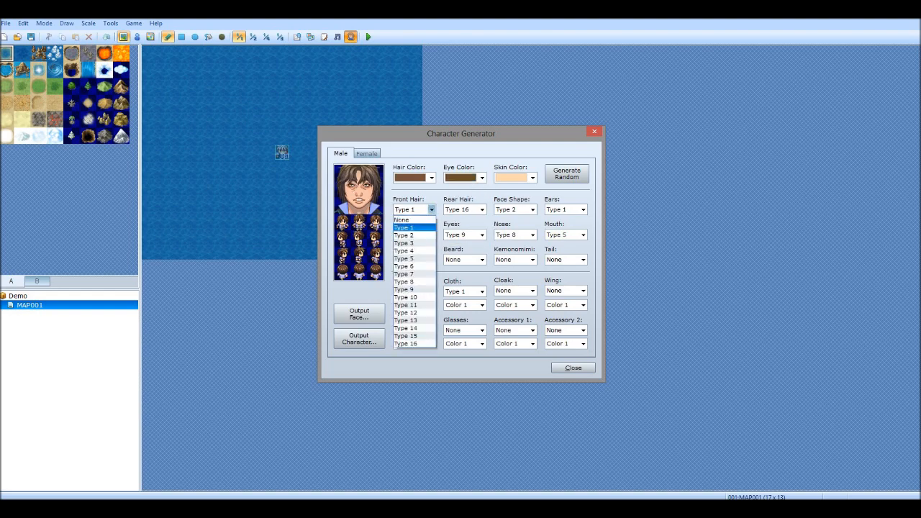
{"action": "left_click", "coordinate": [403, 228]}
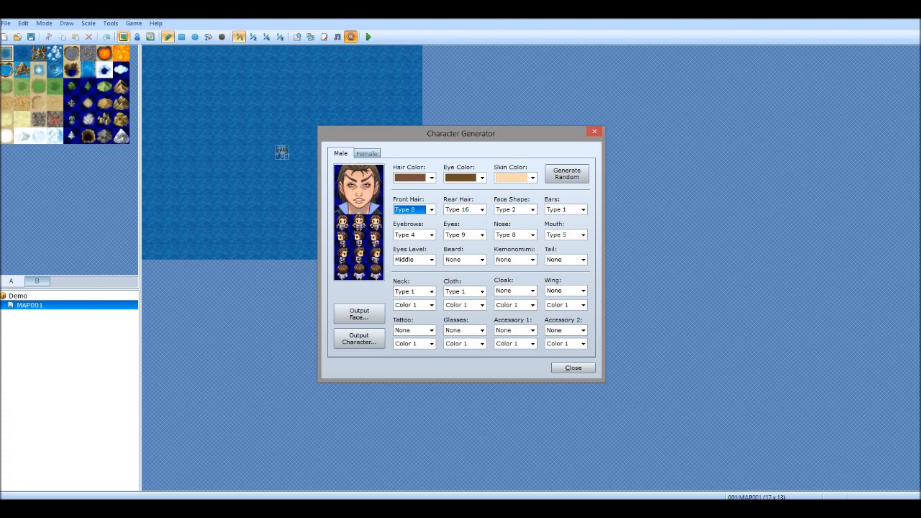
{"action": "left_click", "coordinate": [430, 209]}
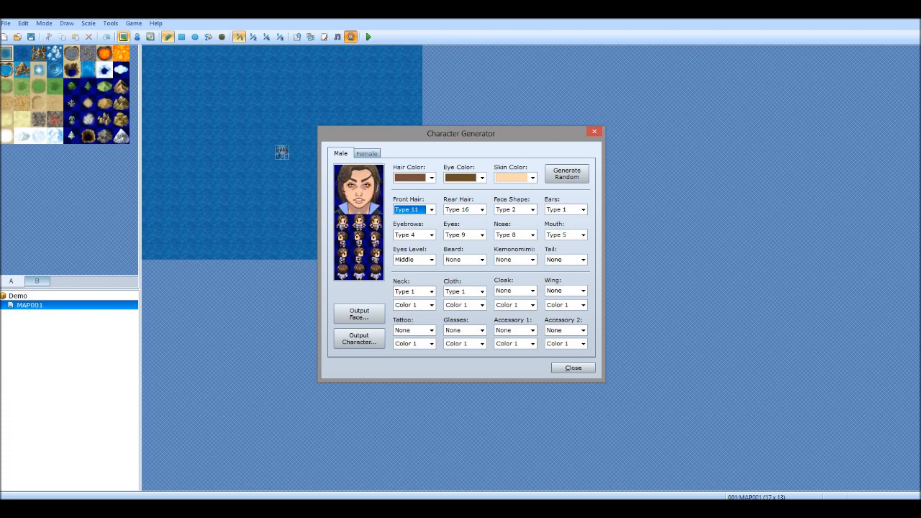
{"action": "left_click", "coordinate": [430, 209]}
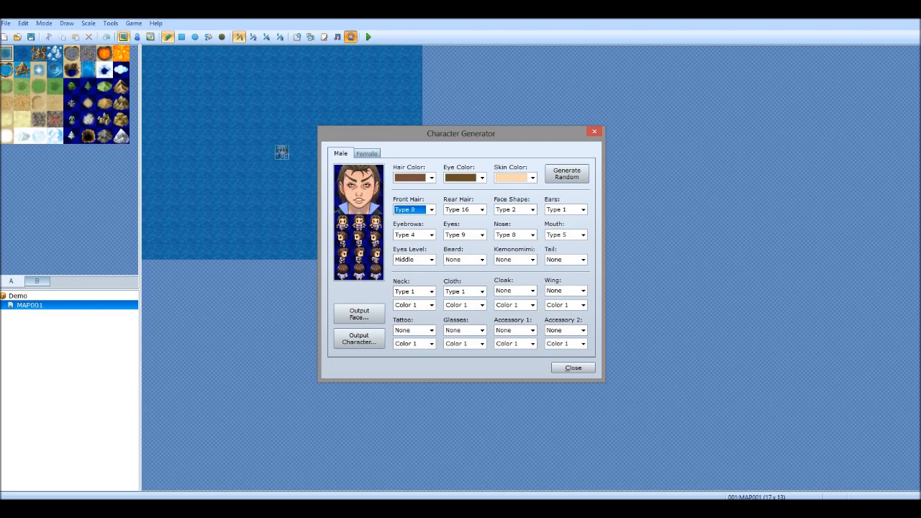
Step: Set the rear hair to Type 5 after trying none and Type 2
{"action": "left_click", "coordinate": [480, 210]}
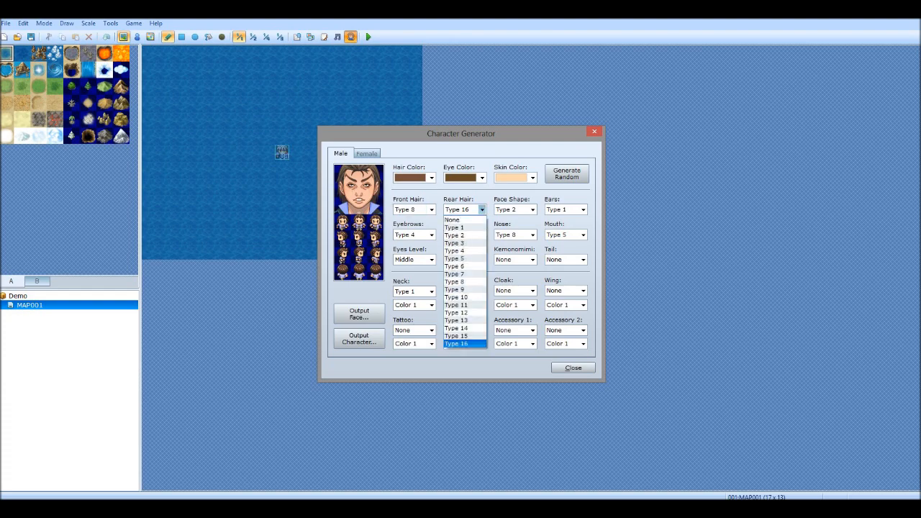
{"action": "mouse_move", "coordinate": [451, 219]}
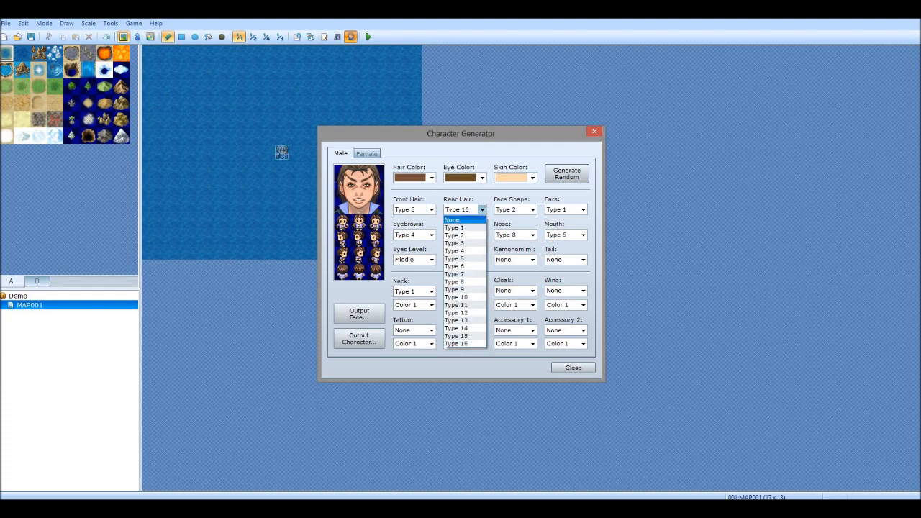
{"action": "left_click", "coordinate": [451, 220]}
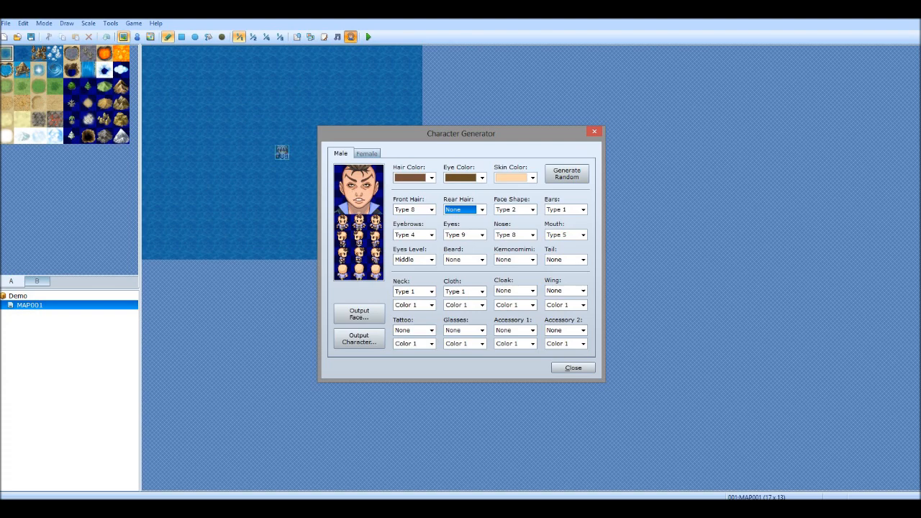
{"action": "left_click", "coordinate": [481, 209]}
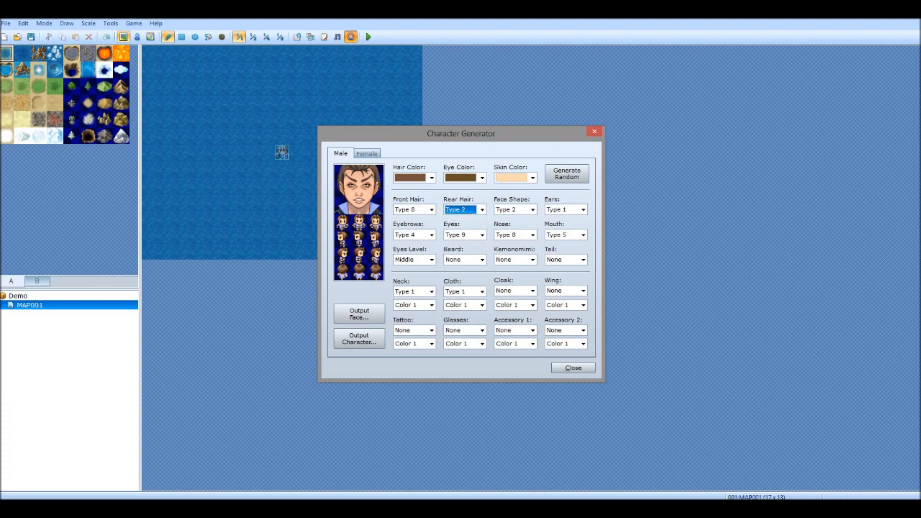
{"action": "left_click", "coordinate": [481, 209]}
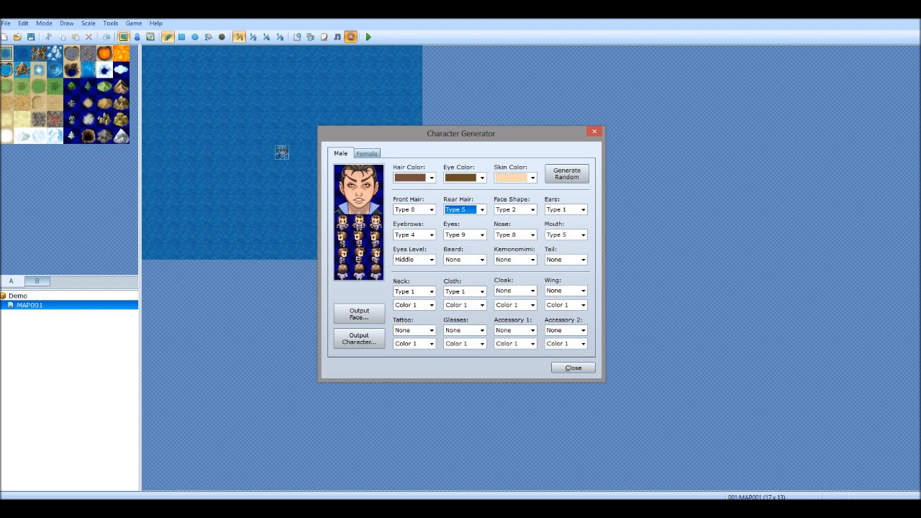
Step: Preview front hair Types 5, 9 and 12, then settle on Type 13
{"action": "left_click", "coordinate": [431, 209]}
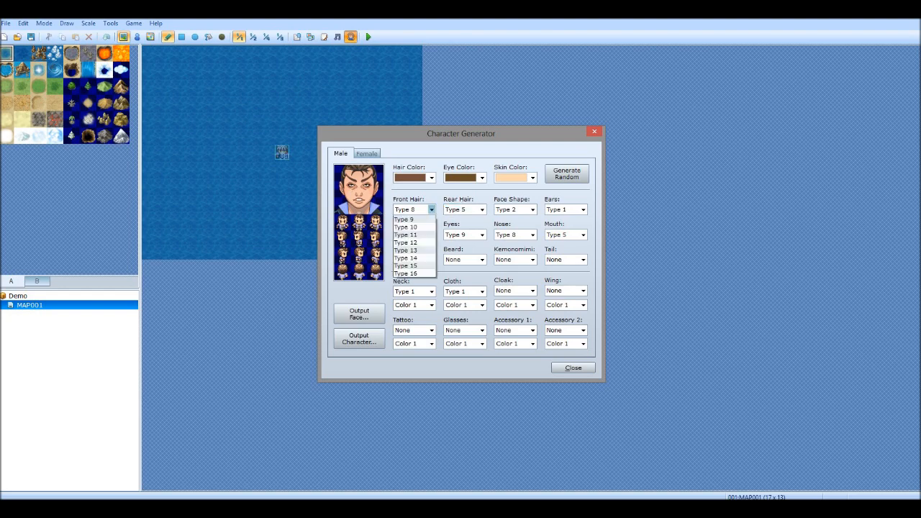
{"action": "left_click", "coordinate": [403, 258]}
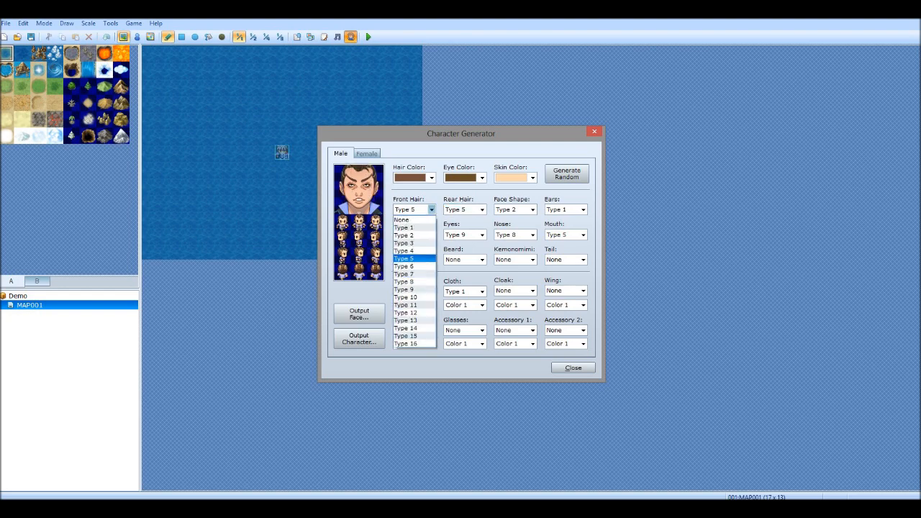
{"action": "left_click", "coordinate": [405, 281]}
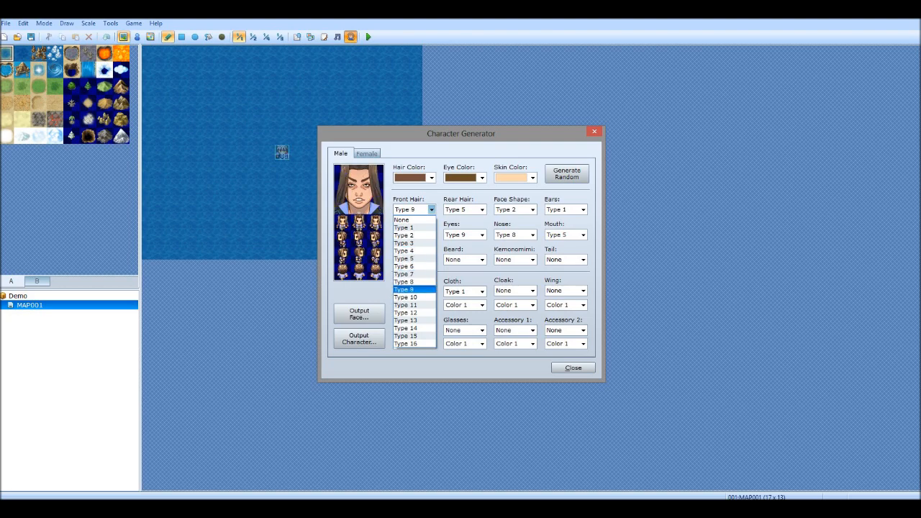
{"action": "left_click", "coordinate": [404, 312]}
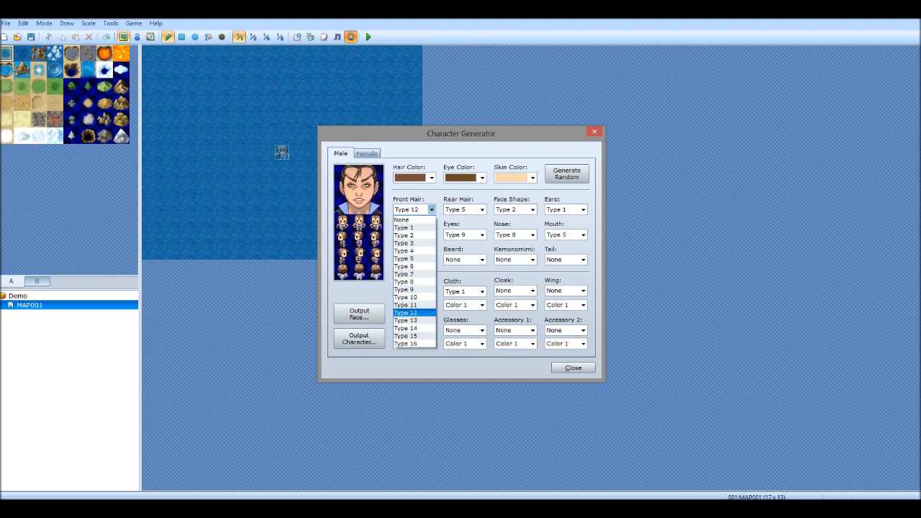
{"action": "left_click", "coordinate": [405, 320]}
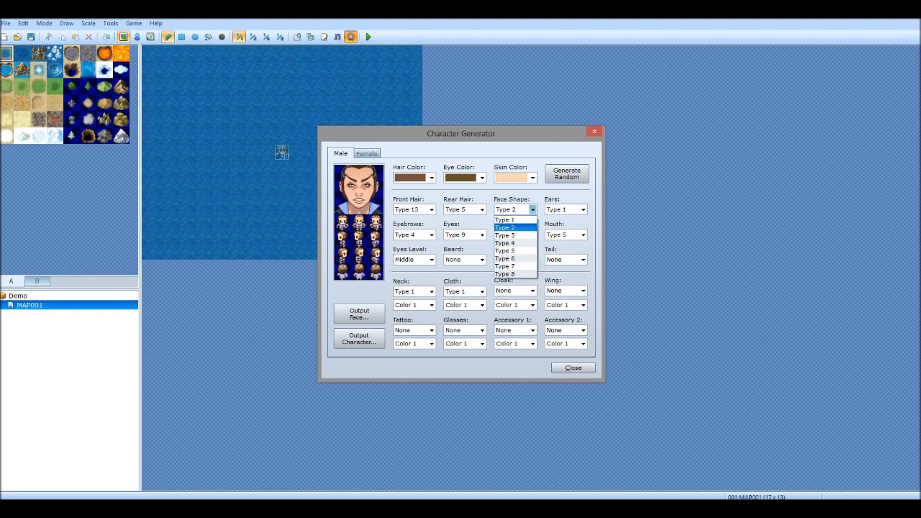
Step: Set face shape Type 3, try ear shapes, and choose eyebrows Type 2
{"action": "left_click", "coordinate": [504, 235]}
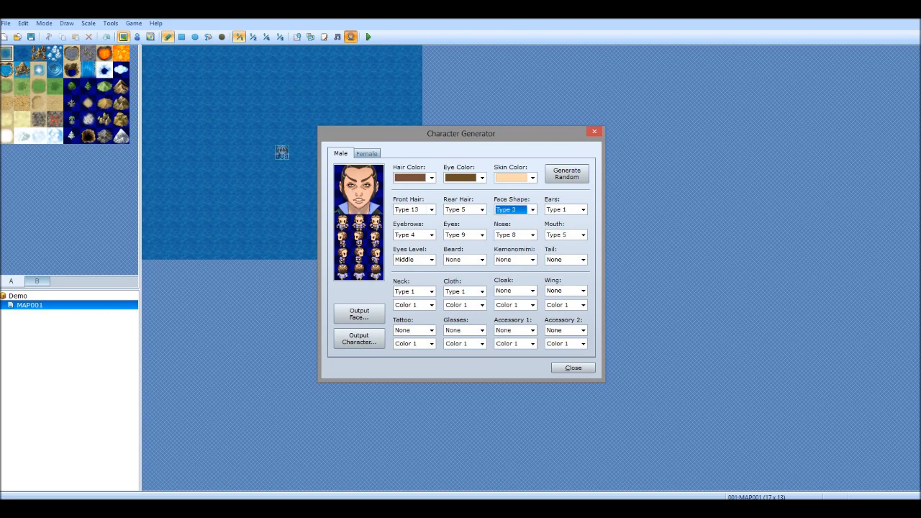
{"action": "left_click", "coordinate": [564, 209]}
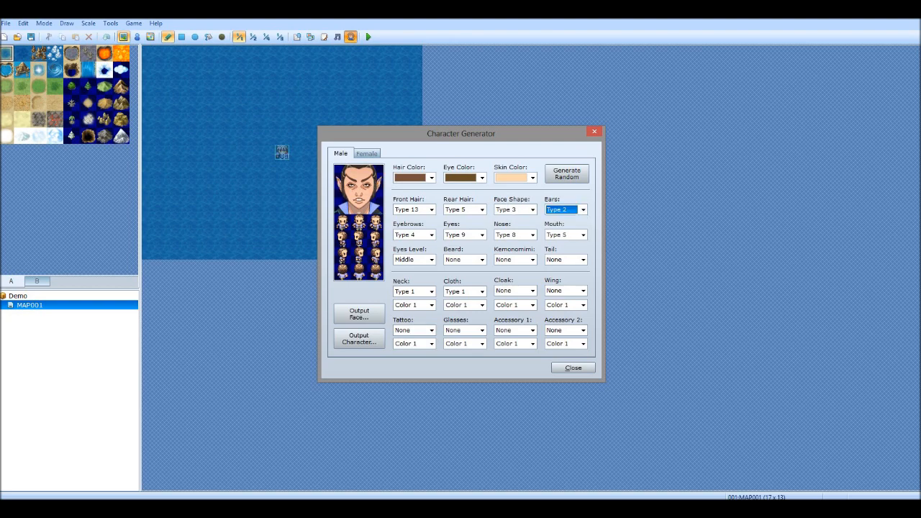
{"action": "left_click", "coordinate": [430, 235]}
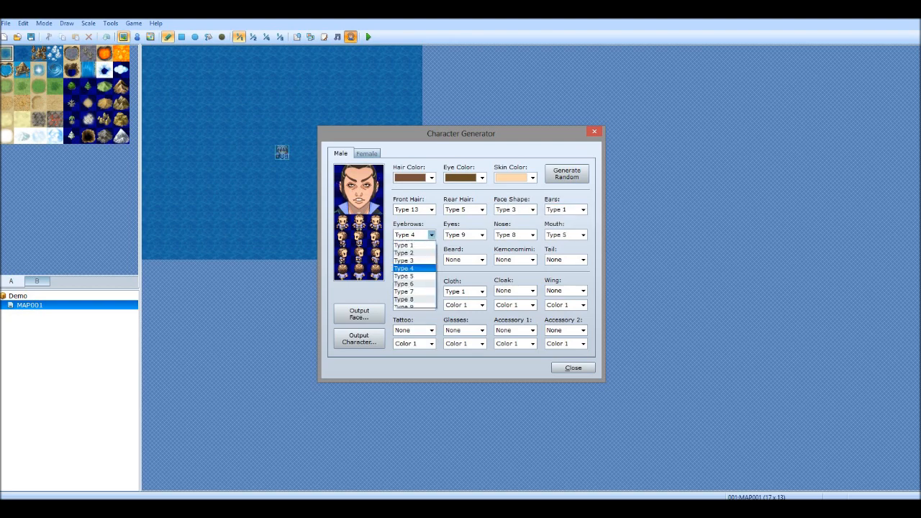
{"action": "left_click", "coordinate": [404, 245]}
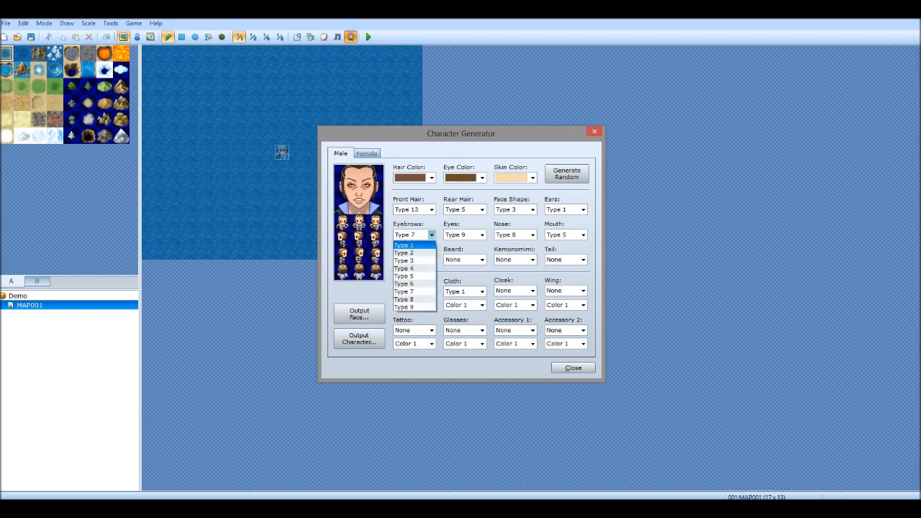
{"action": "left_click", "coordinate": [404, 253]}
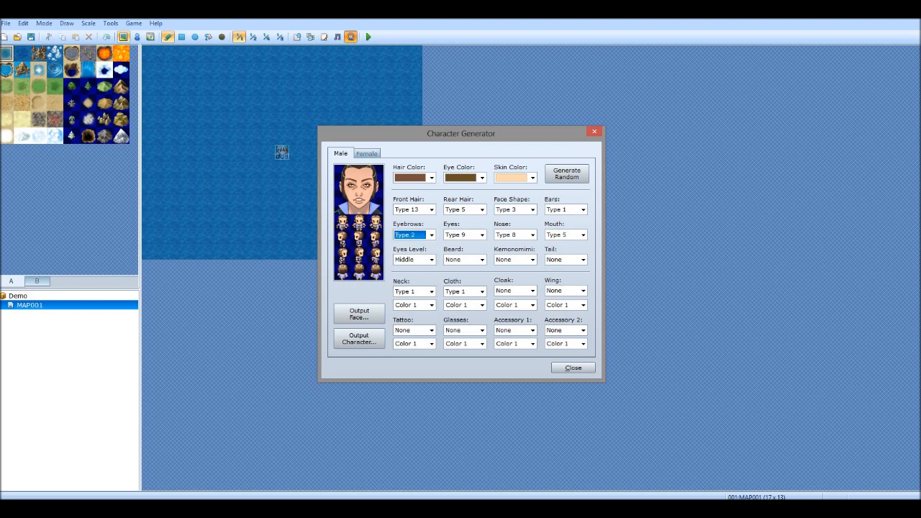
Step: Set the eyes to Type 3, nose to Type 2 and mouth to Type 4
{"action": "left_click", "coordinate": [461, 234]}
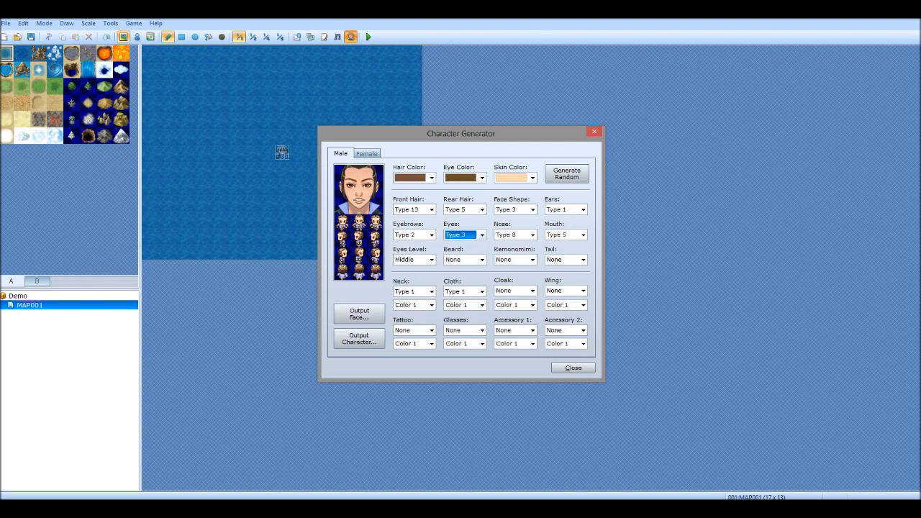
{"action": "left_click", "coordinate": [481, 234]}
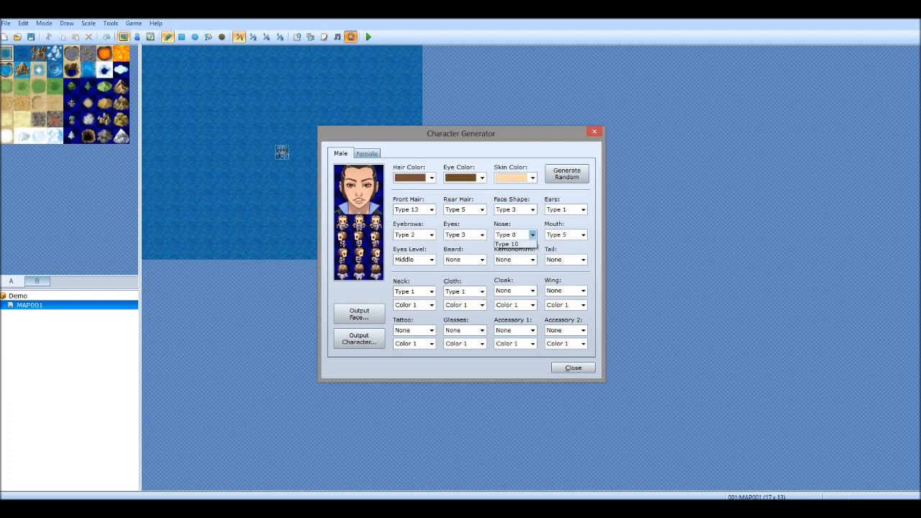
{"action": "left_click", "coordinate": [507, 243]}
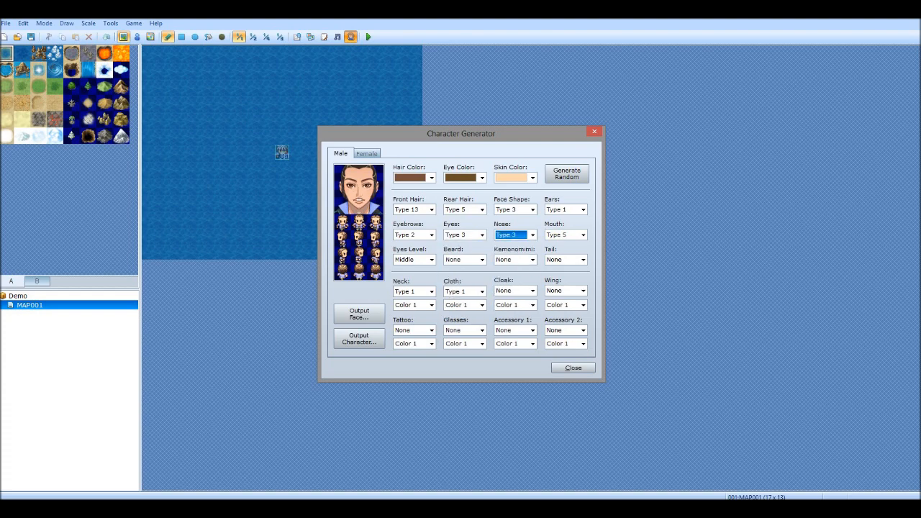
{"action": "left_click", "coordinate": [532, 234]}
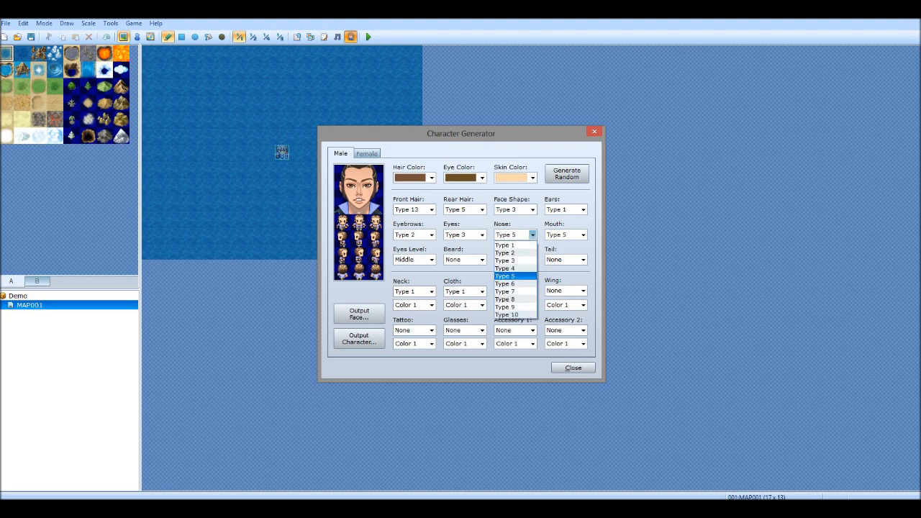
{"action": "left_click", "coordinate": [505, 245]}
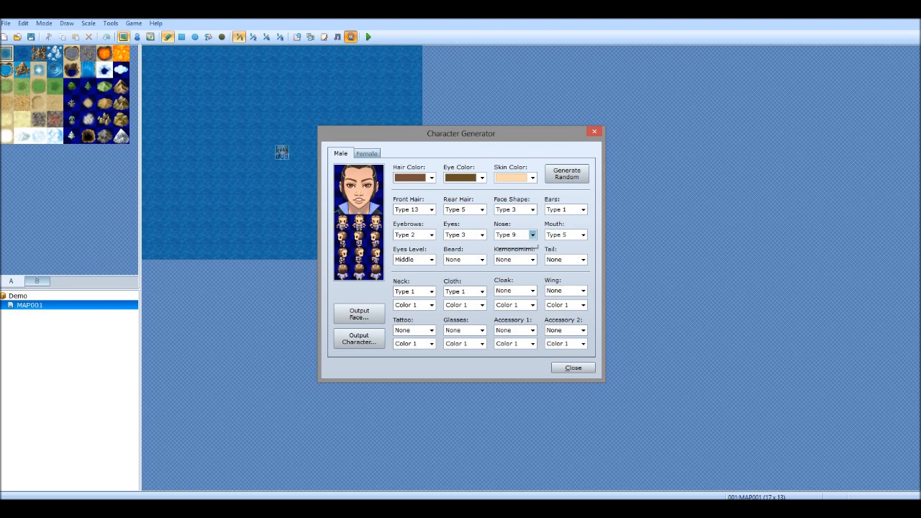
{"action": "left_click", "coordinate": [532, 235]}
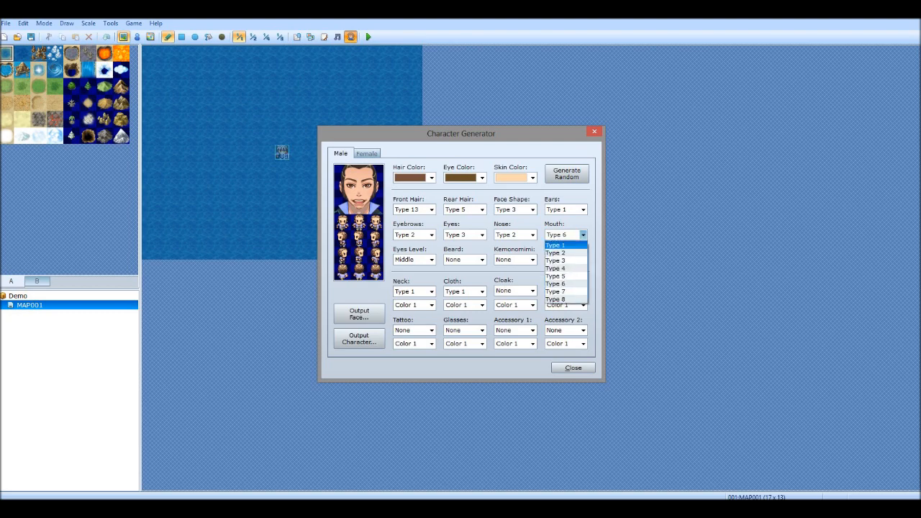
{"action": "mouse_move", "coordinate": [563, 252]}
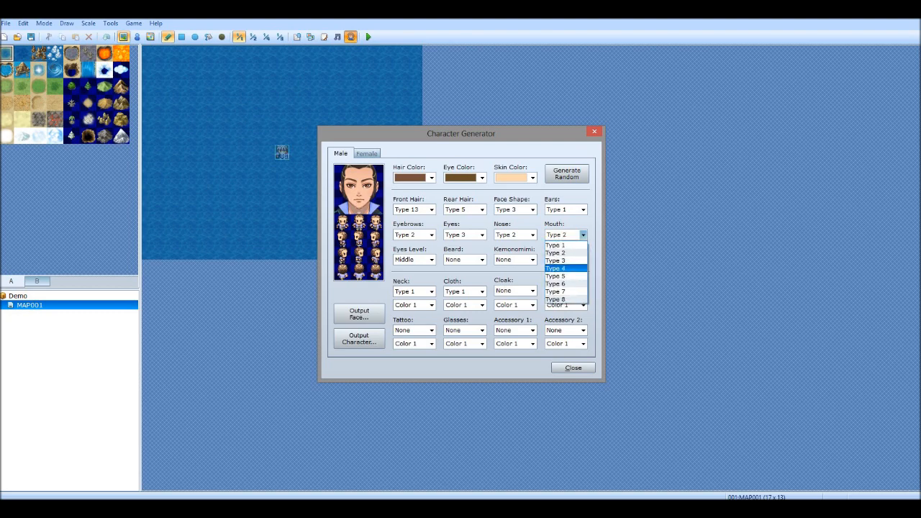
{"action": "left_click", "coordinate": [431, 259]}
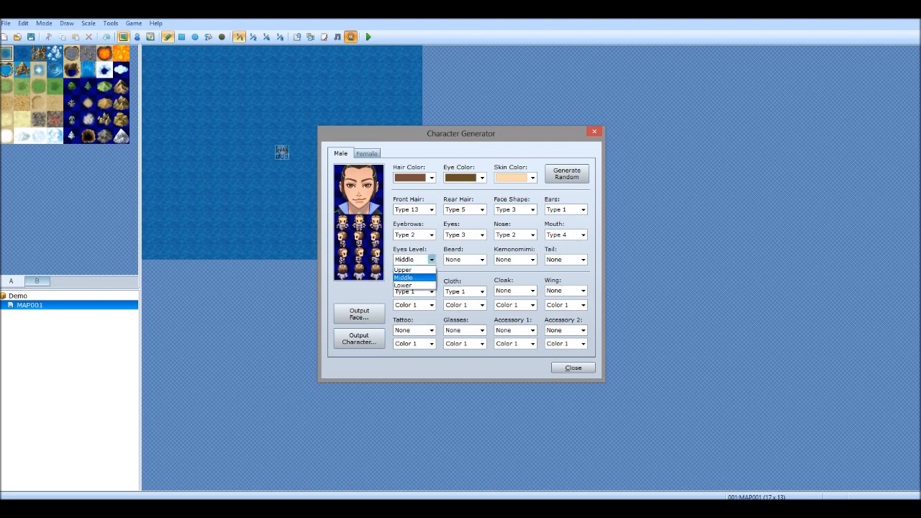
Step: Add a Type 2 beard, neckwear Type 14 and clothing Type 4
{"action": "left_click", "coordinate": [481, 259]}
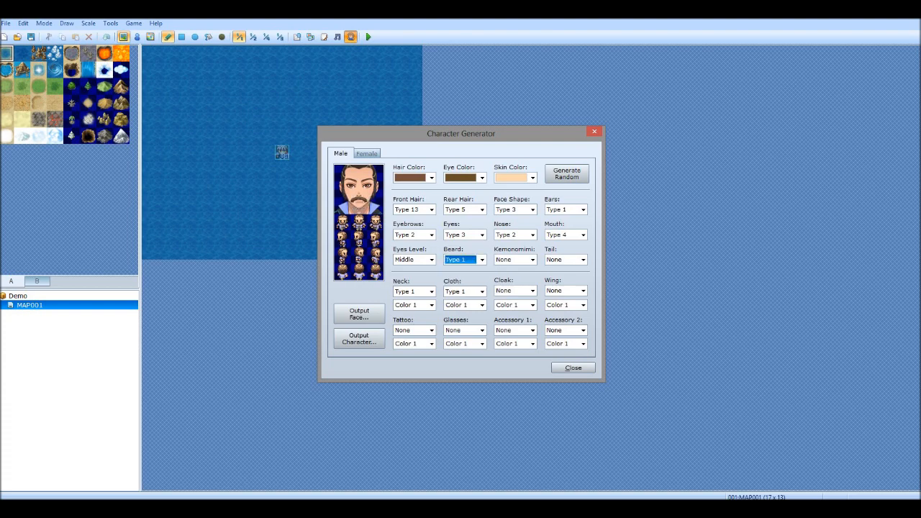
{"action": "left_click", "coordinate": [481, 259]}
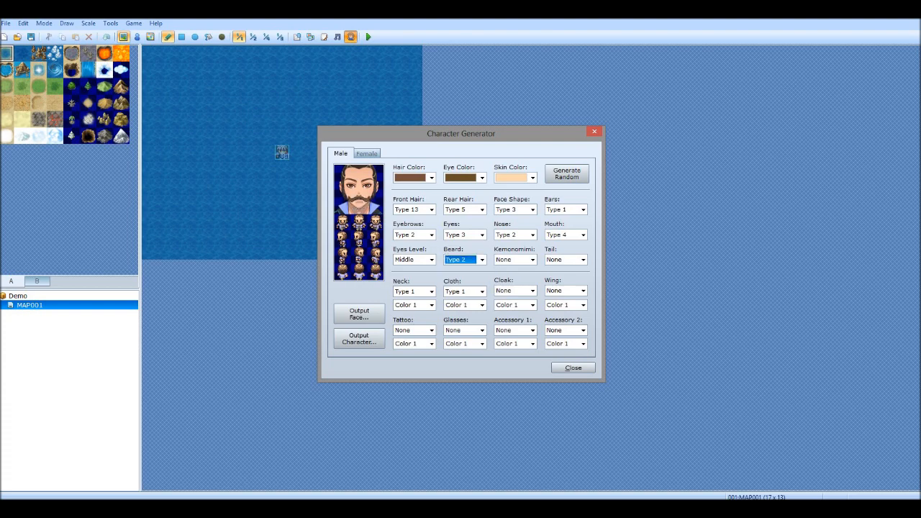
{"action": "left_click", "coordinate": [431, 291]}
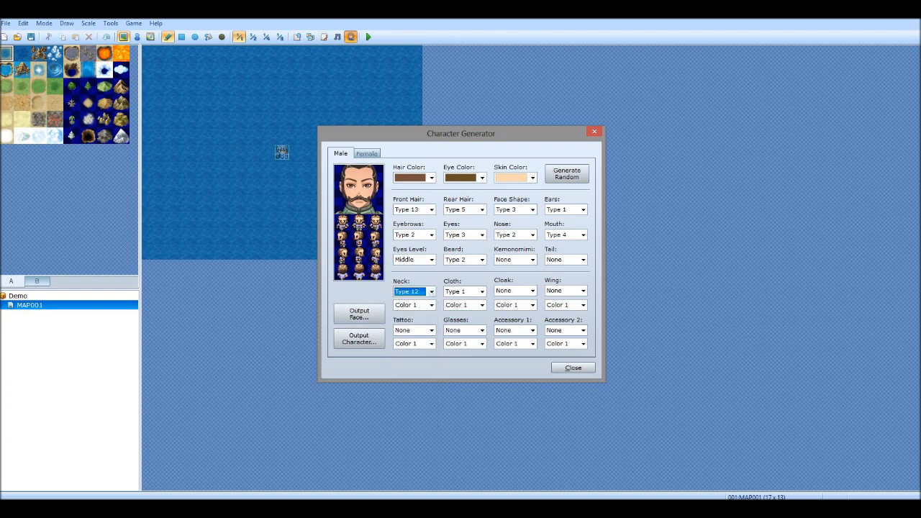
{"action": "left_click", "coordinate": [430, 291]}
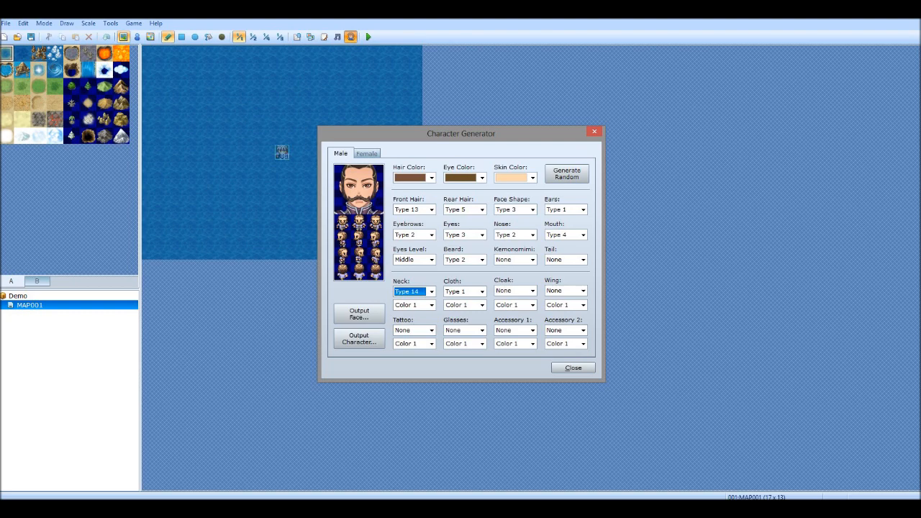
{"action": "left_click", "coordinate": [460, 291]}
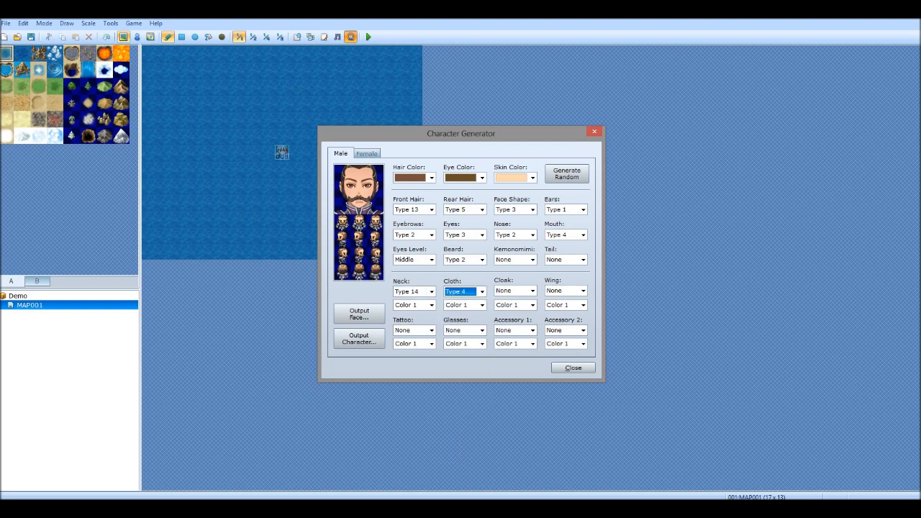
{"action": "left_click", "coordinate": [480, 292]}
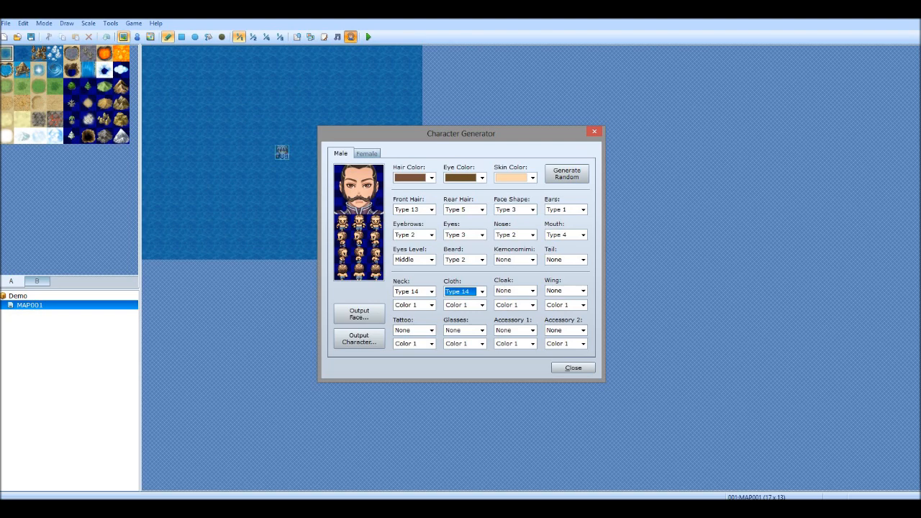
{"action": "left_click", "coordinate": [480, 291]}
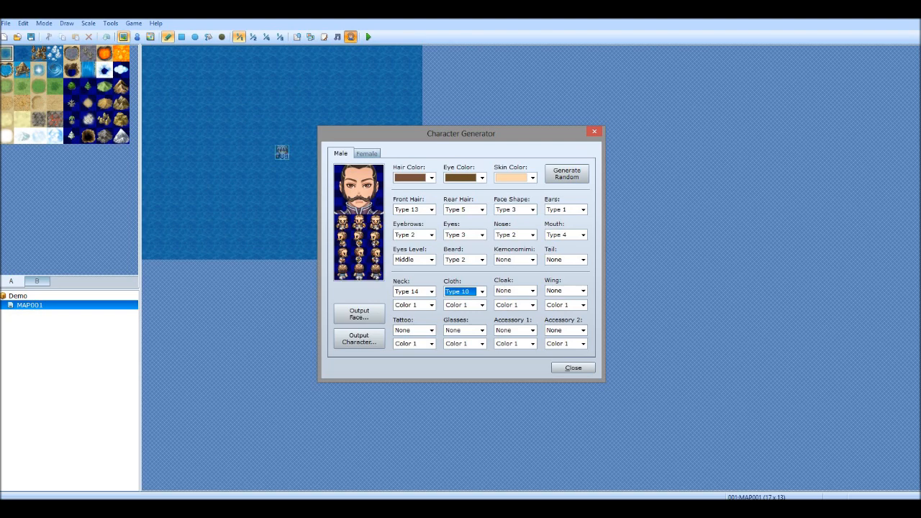
{"action": "left_click", "coordinate": [481, 292]}
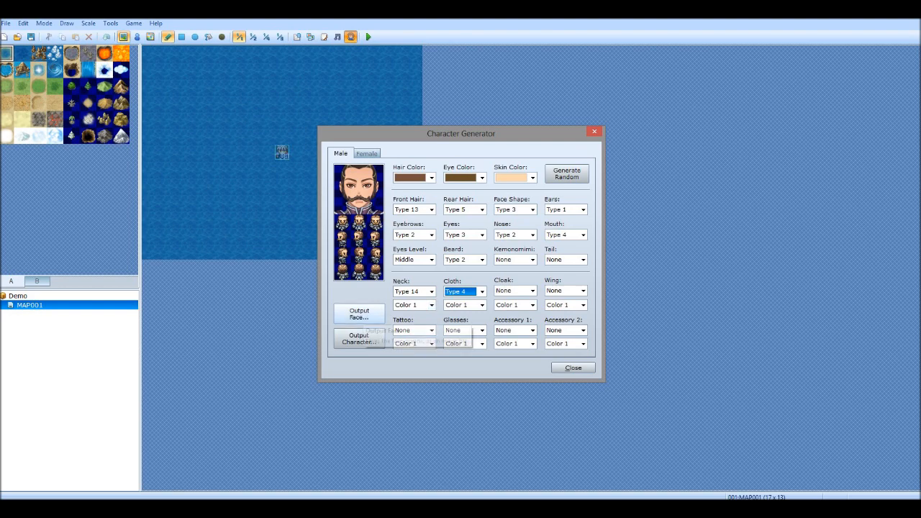
Step: Export the face and character graphics under the name 'vanburman'
{"action": "left_click", "coordinate": [358, 314]}
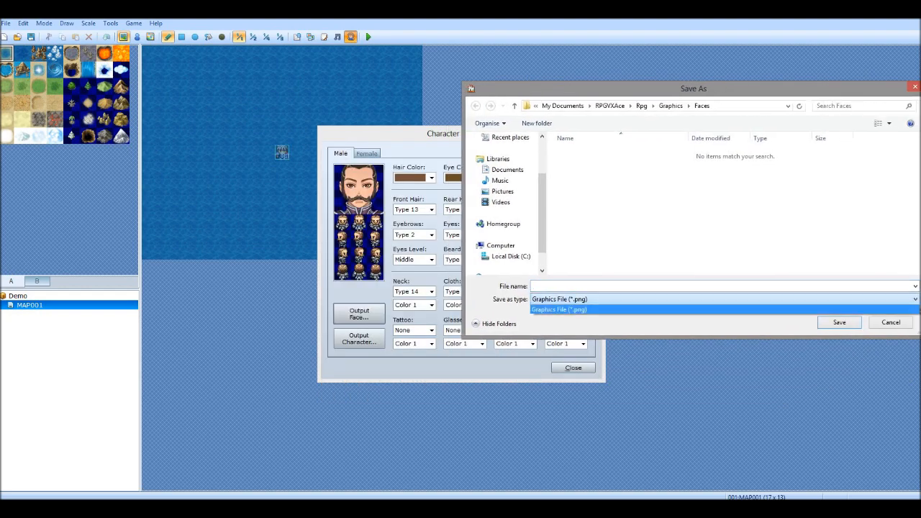
{"action": "type", "text": "vanh"}
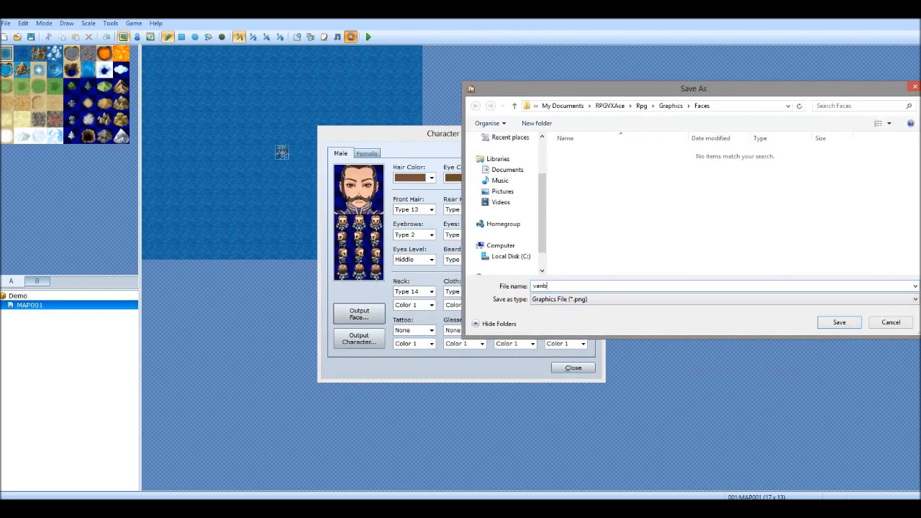
{"action": "type", "text": "urm"}
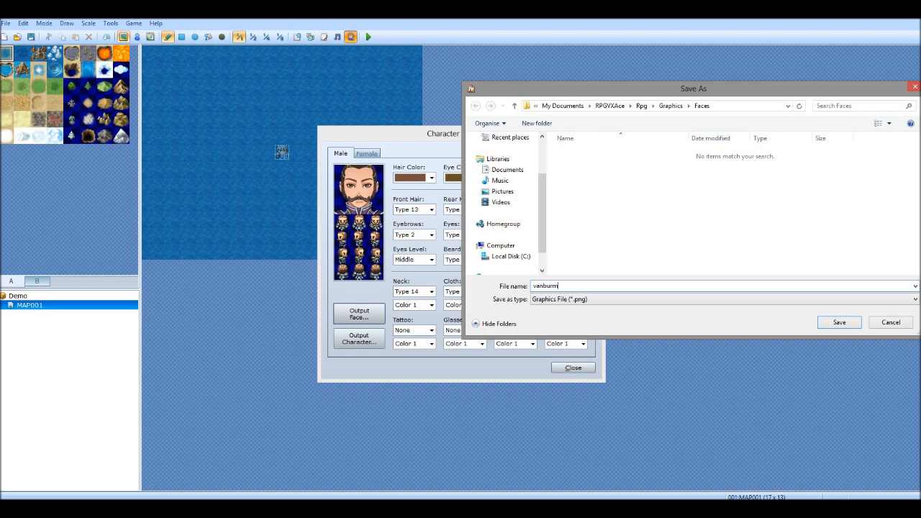
{"action": "type", "text": "an"}
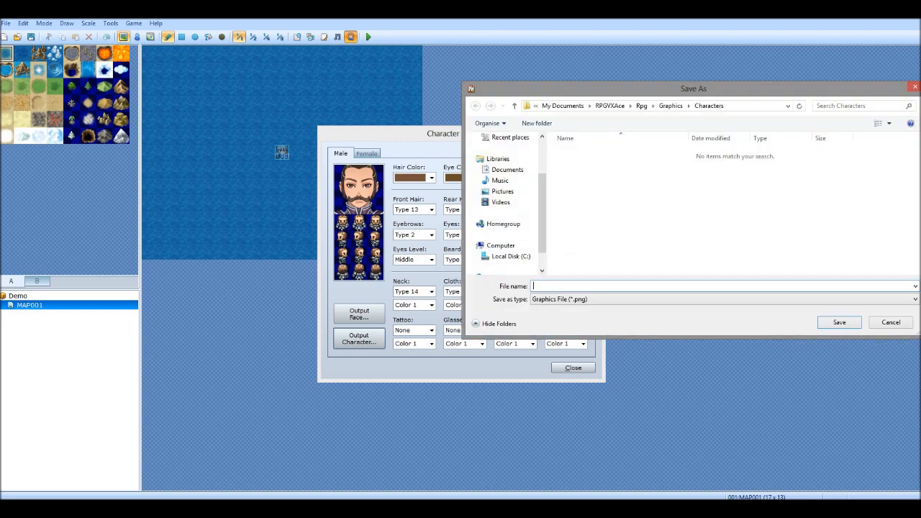
{"action": "type", "text": "vanbur"}
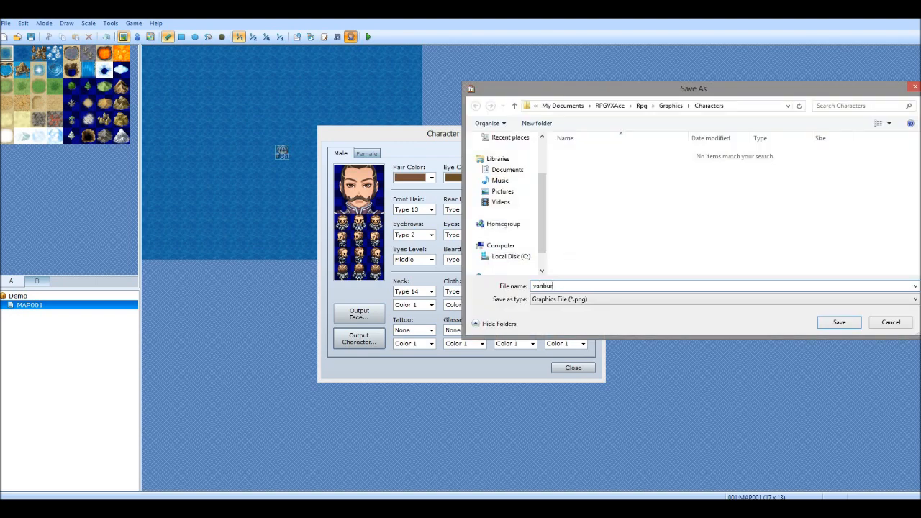
{"action": "type", "text": "man"}
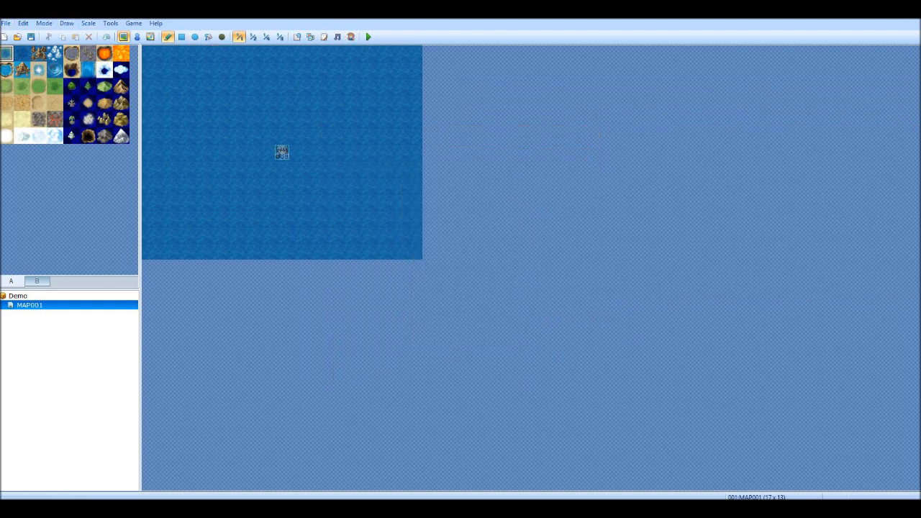
Step: Name the first actor 'vanburman' with nickname 'YouTuber' and assign his character graphic
{"action": "left_click", "coordinate": [110, 23]}
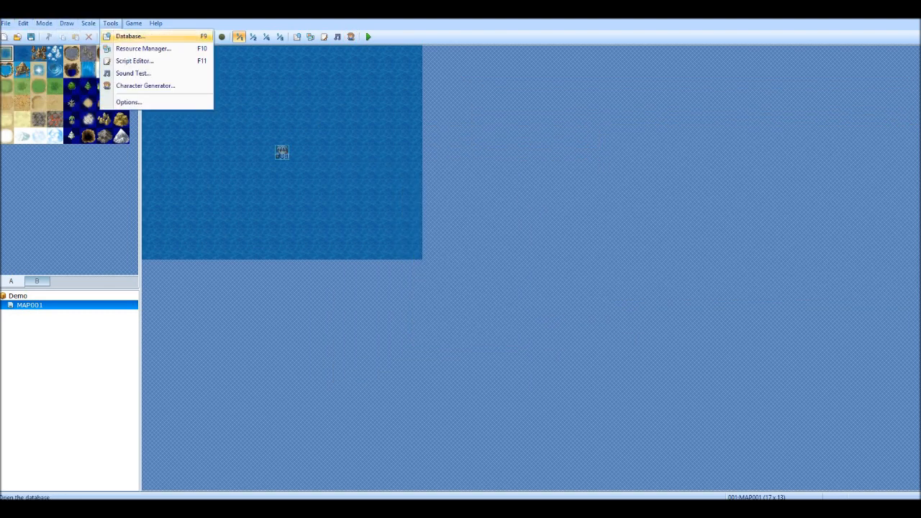
{"action": "left_click", "coordinate": [129, 36]}
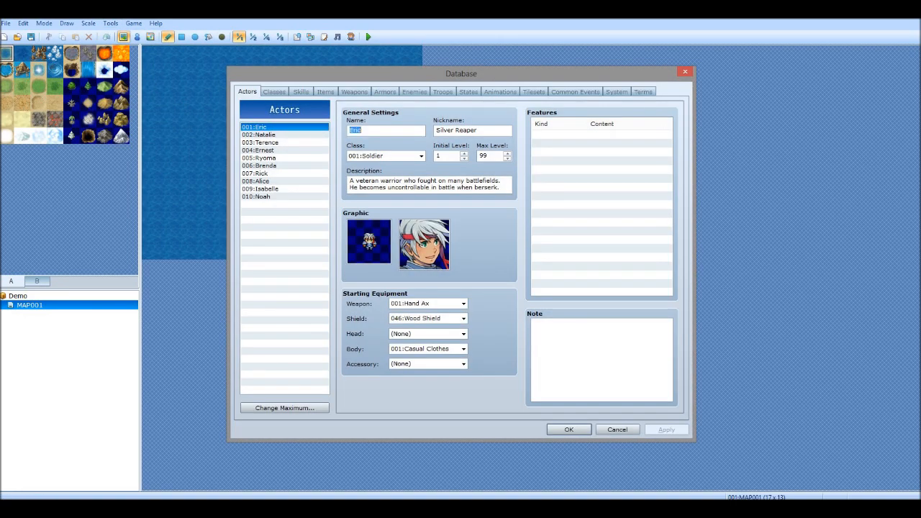
{"action": "type", "text": "vanbur"}
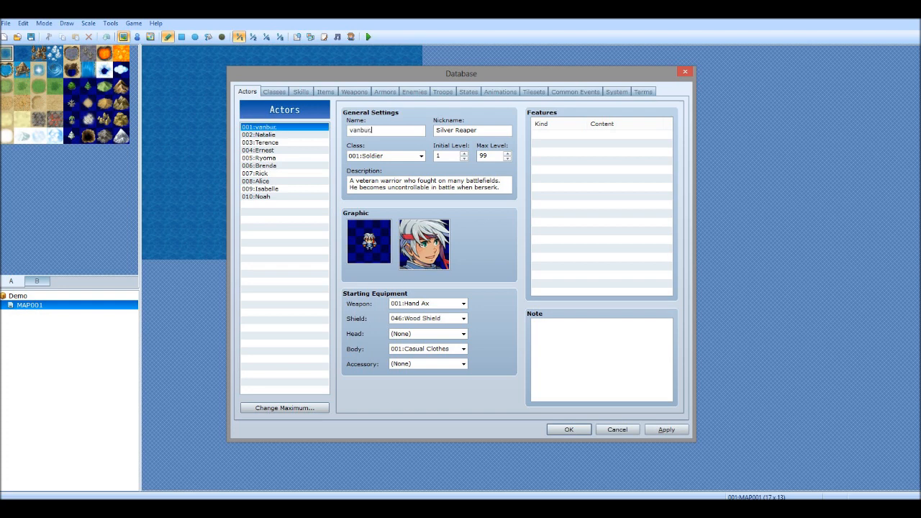
{"action": "type", "text": "man"}
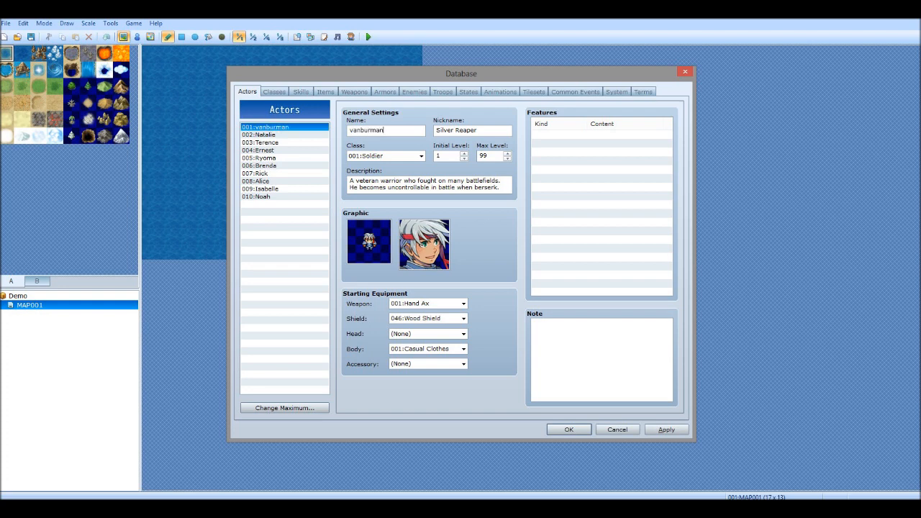
{"action": "type", "text": "YouTuber"}
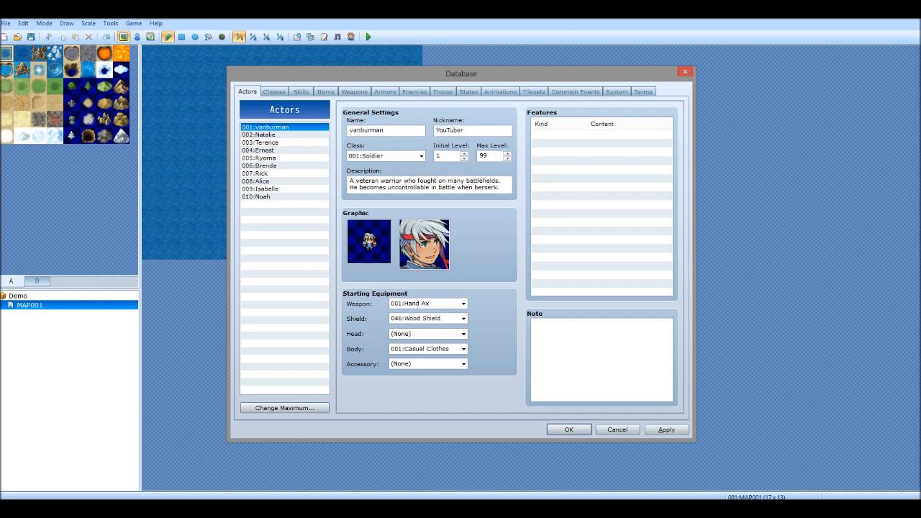
{"action": "left_click", "coordinate": [381, 156]}
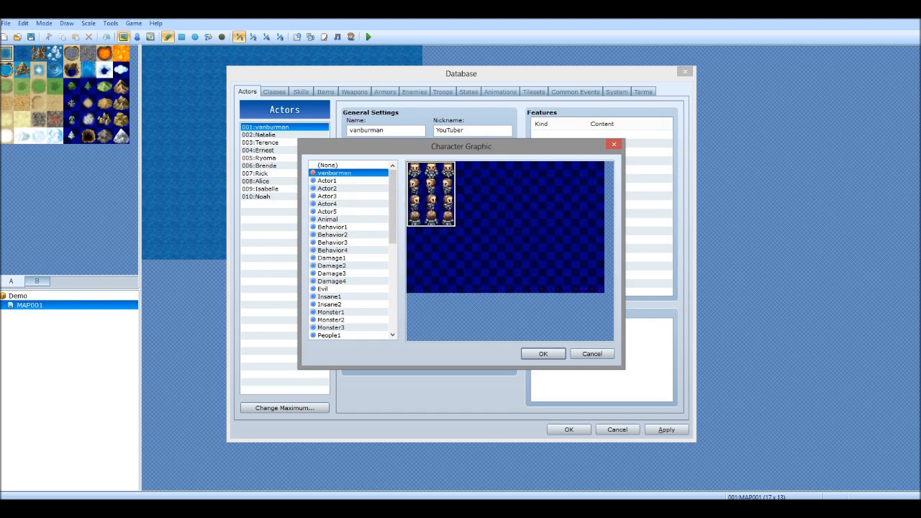
{"action": "left_click", "coordinate": [542, 353]}
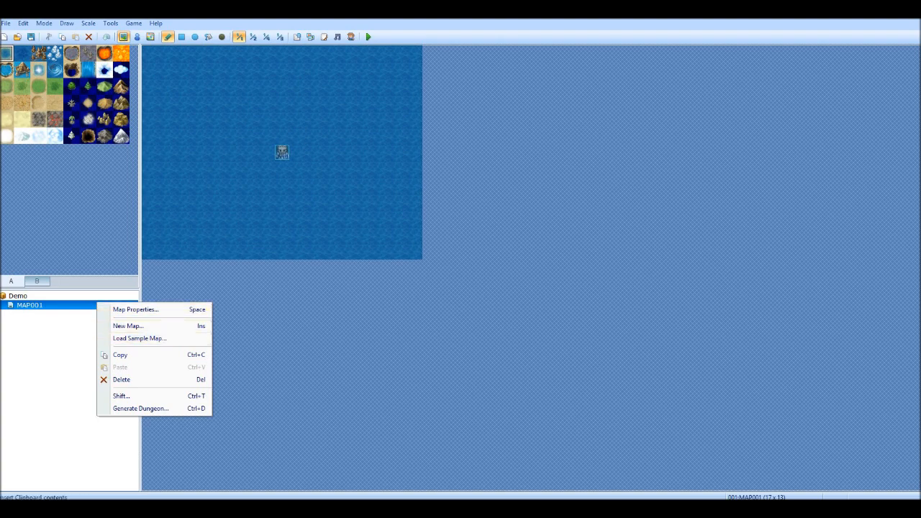
{"action": "mouse_move", "coordinate": [138, 338]}
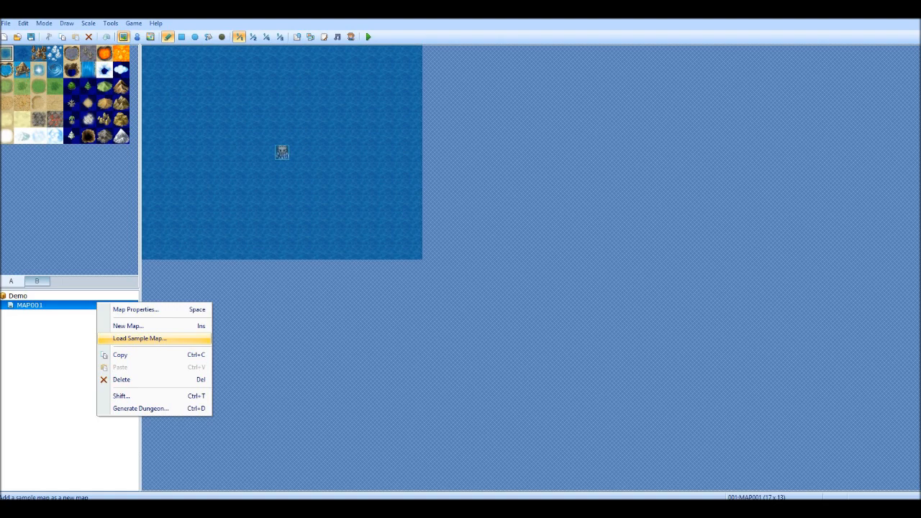
Step: Load the Dimension Rift sample map, then delete it
{"action": "left_click", "coordinate": [139, 338]}
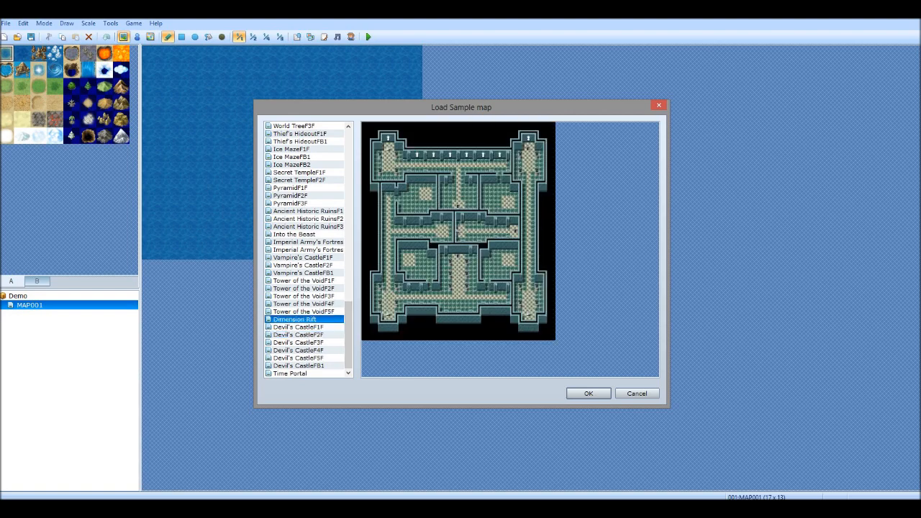
{"action": "left_click", "coordinate": [588, 393]}
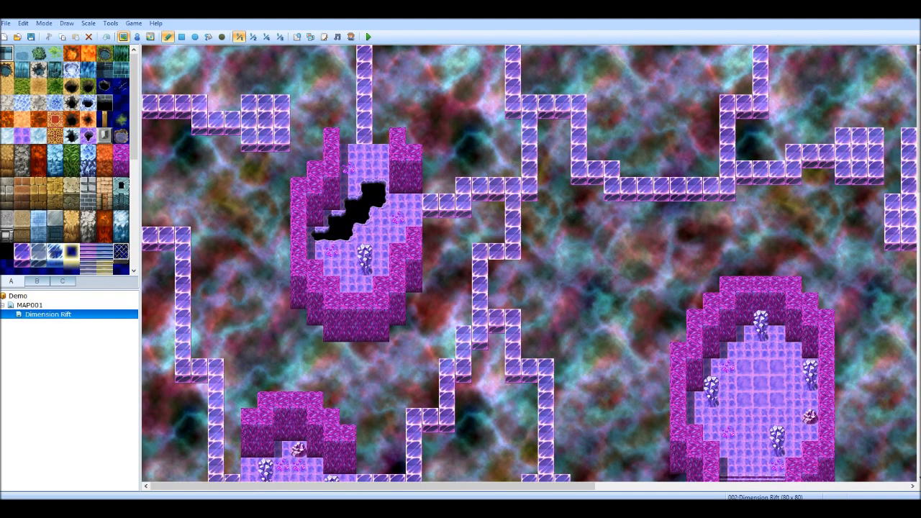
{"action": "right_click", "coordinate": [47, 314]}
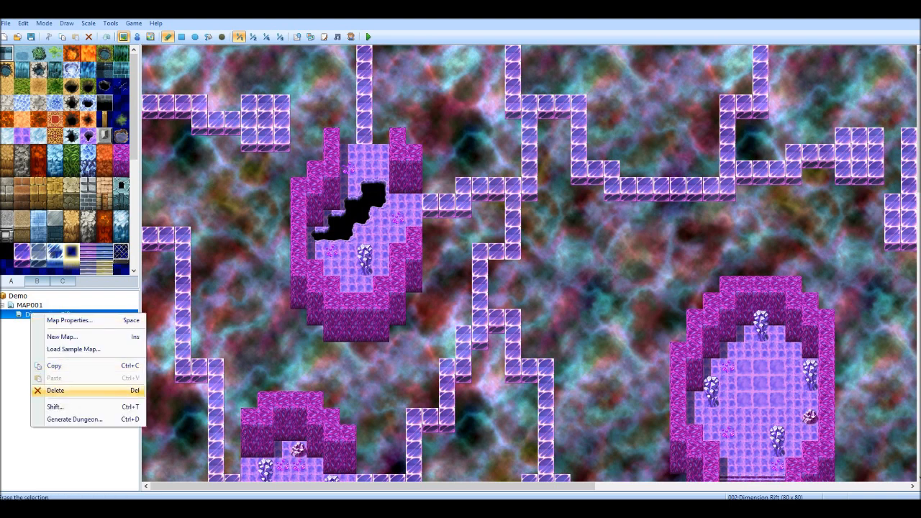
{"action": "left_click", "coordinate": [56, 390]}
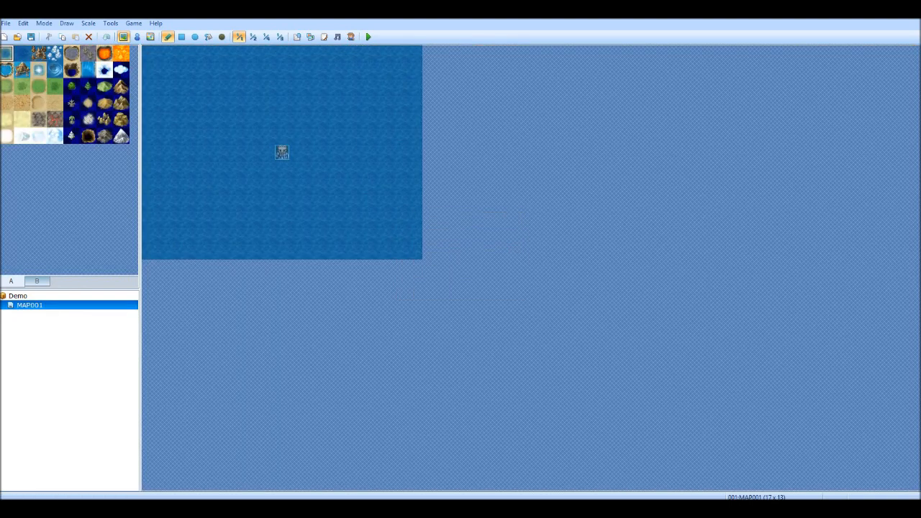
Step: Preview the House A, Poison Swamp and Fairy Spring sample maps
{"action": "right_click", "coordinate": [29, 304]}
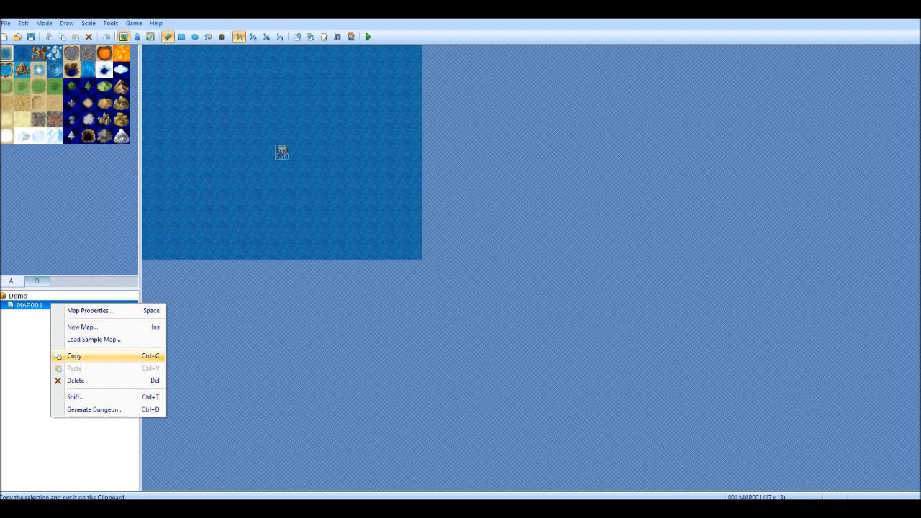
{"action": "left_click", "coordinate": [93, 339]}
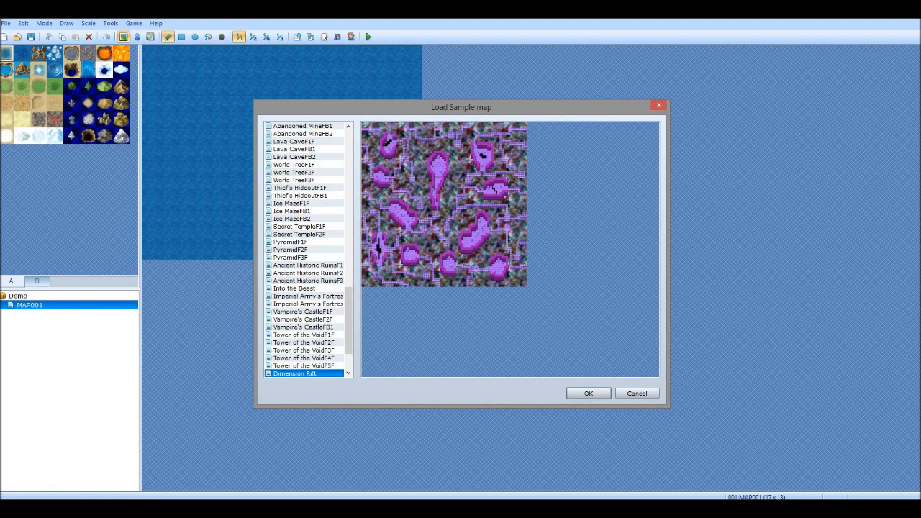
{"action": "left_click", "coordinate": [290, 249]}
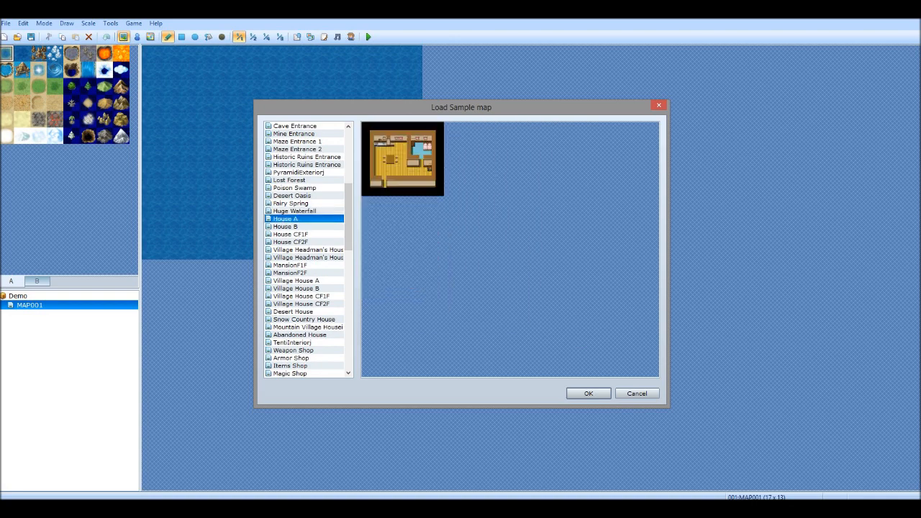
{"action": "left_click", "coordinate": [294, 187]}
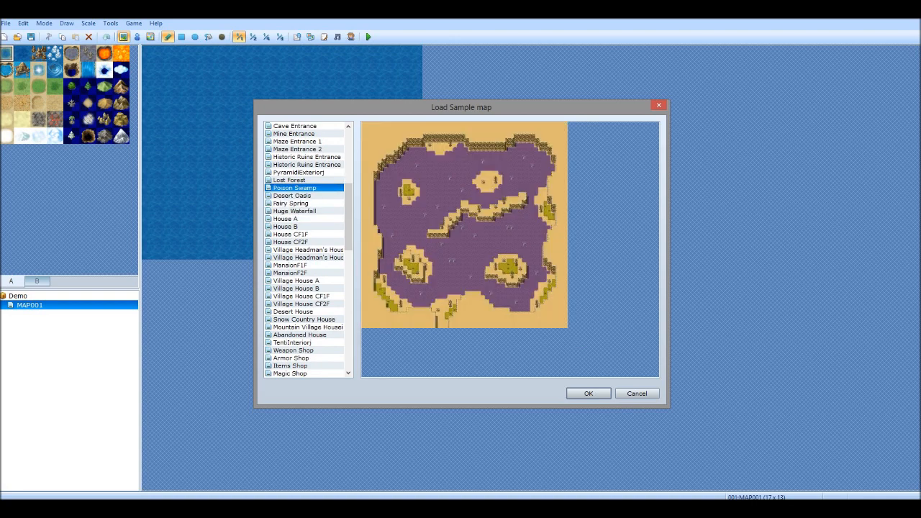
{"action": "left_click", "coordinate": [290, 203]}
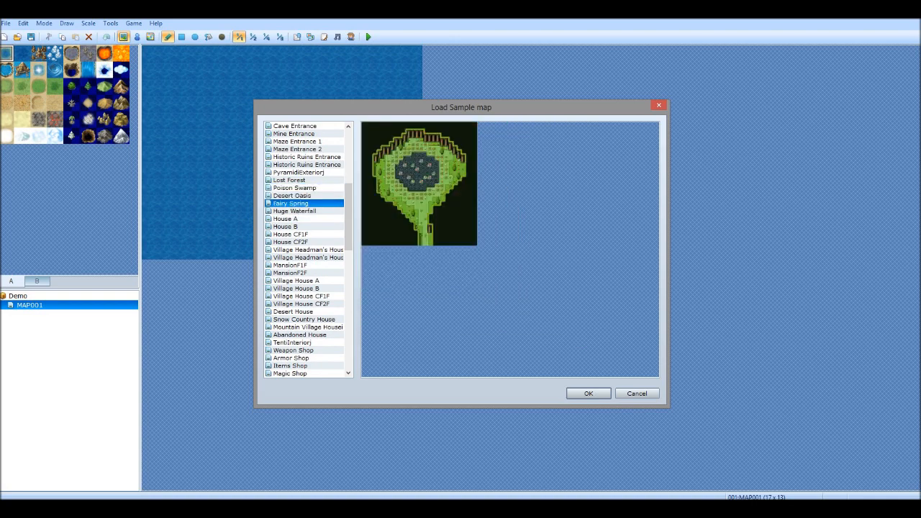
Step: Load Fairy Spring and set the player's starting position on the tile above the pond
{"action": "left_click", "coordinate": [588, 393]}
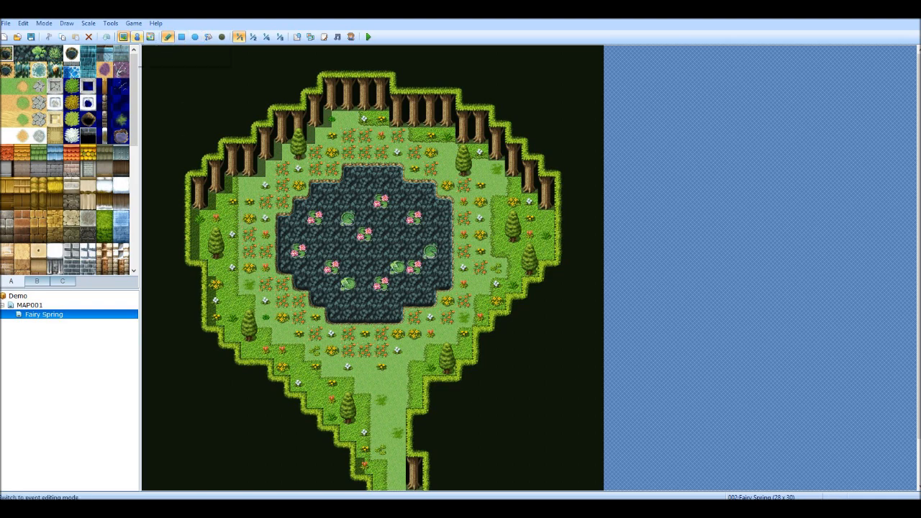
{"action": "mouse_move", "coordinate": [140, 37]}
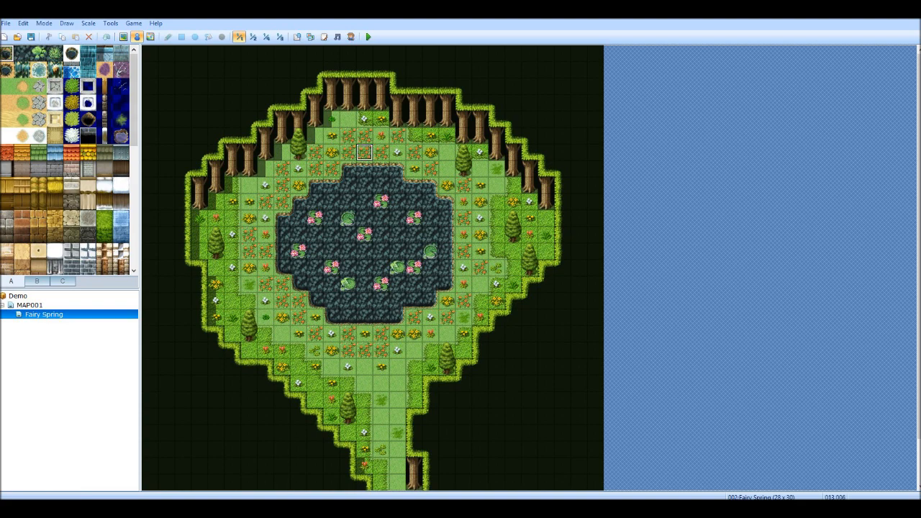
{"action": "right_click", "coordinate": [363, 152]}
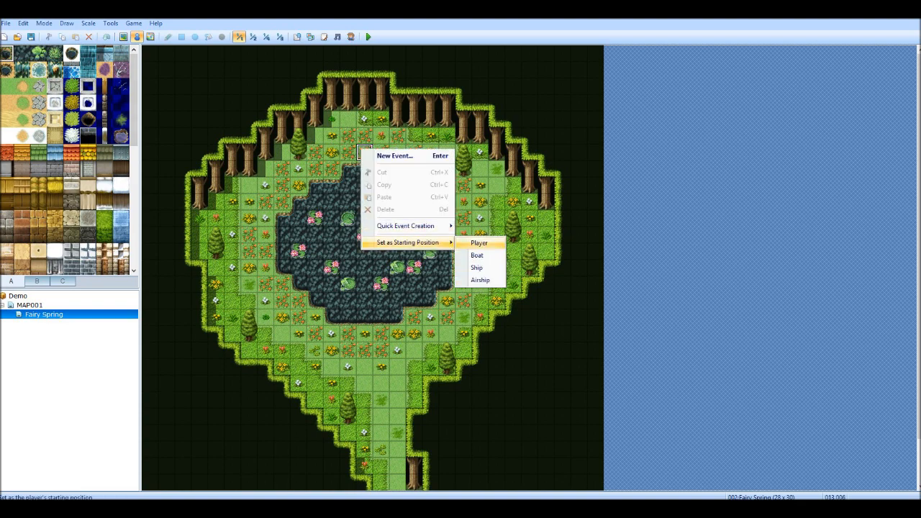
{"action": "left_click", "coordinate": [478, 243]}
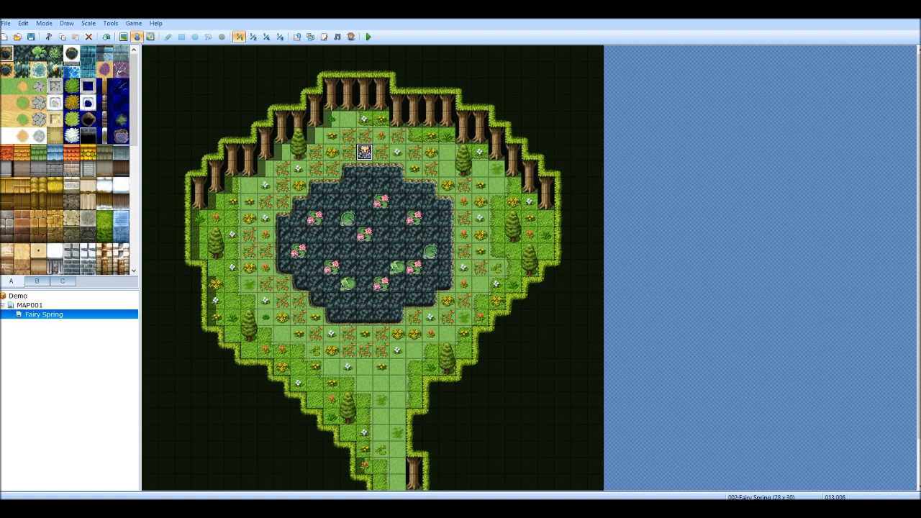
{"action": "left_click", "coordinate": [31, 304]}
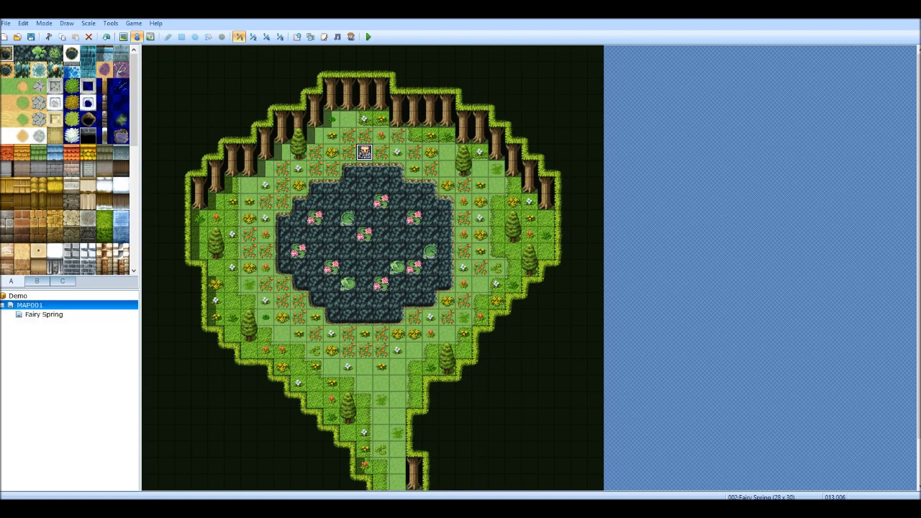
Step: Delete MAP001 with its submap and load a fresh Fairy Spring map
{"action": "right_click", "coordinate": [30, 305]}
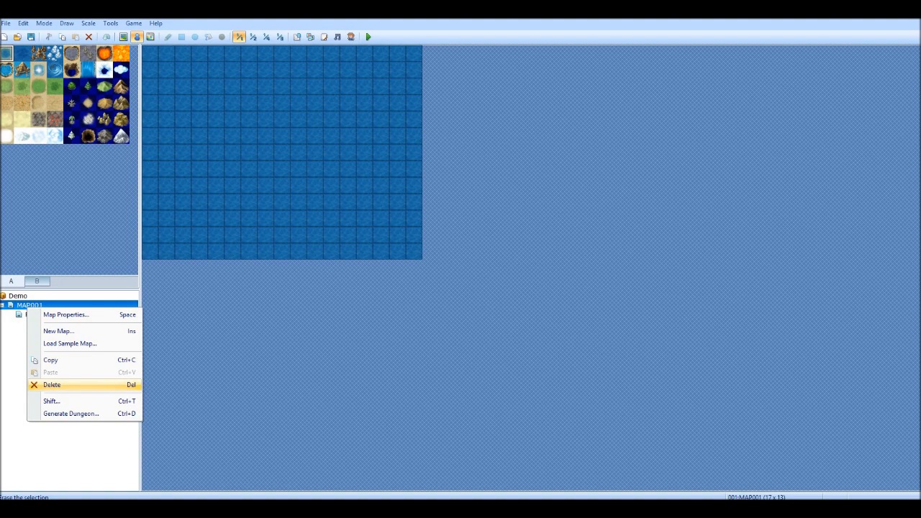
{"action": "left_click", "coordinate": [52, 385]}
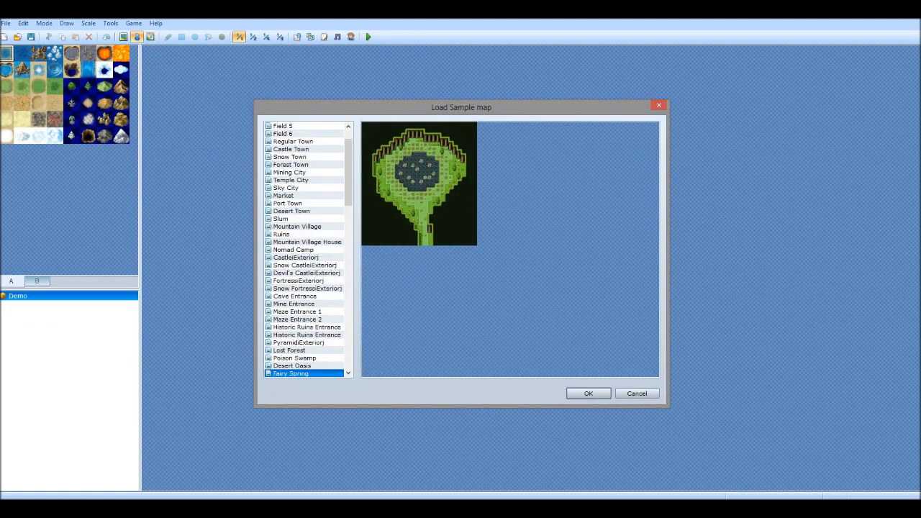
{"action": "left_click", "coordinate": [588, 393]}
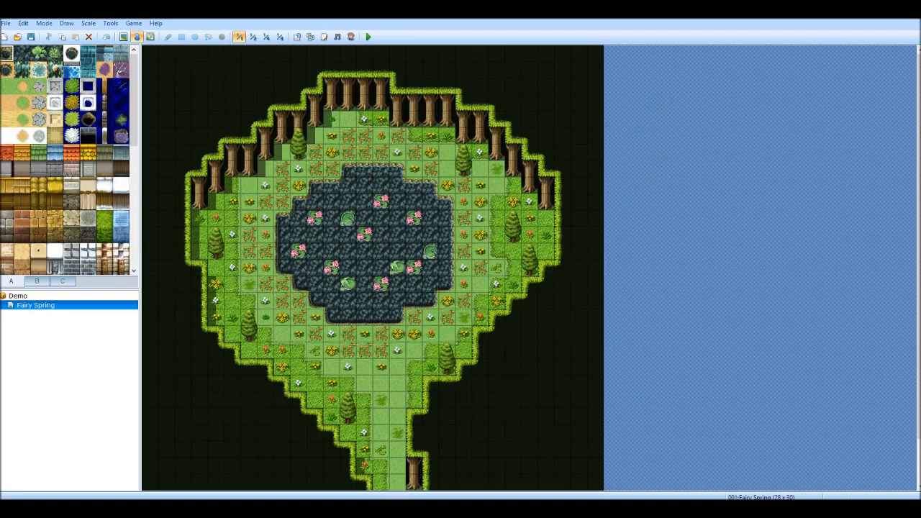
Step: Put the player's starting position on the tile above the pond and save Demo
{"action": "right_click", "coordinate": [381, 151]}
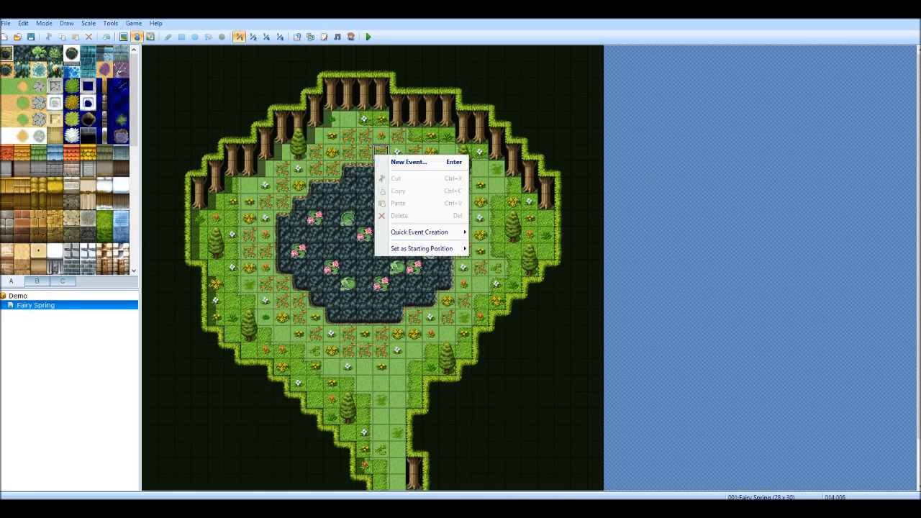
{"action": "mouse_move", "coordinate": [421, 248]}
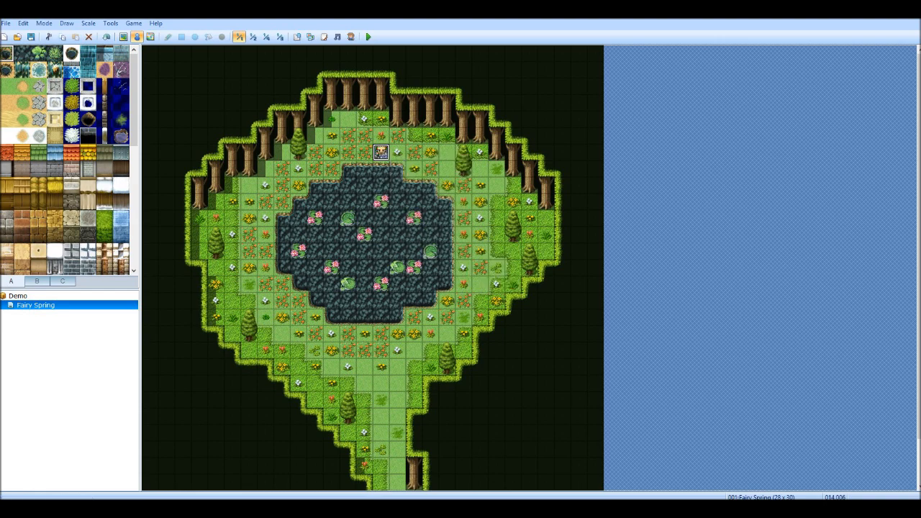
{"action": "left_click", "coordinate": [363, 152]}
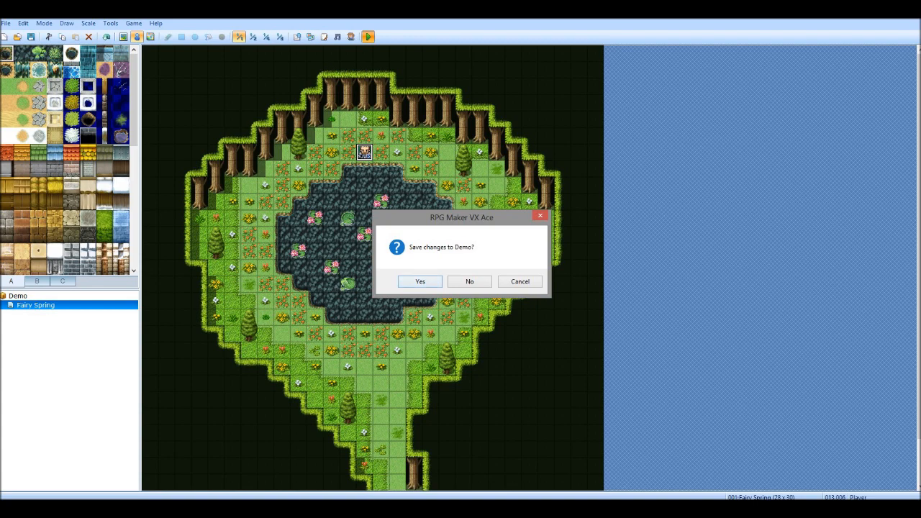
{"action": "left_click", "coordinate": [420, 281]}
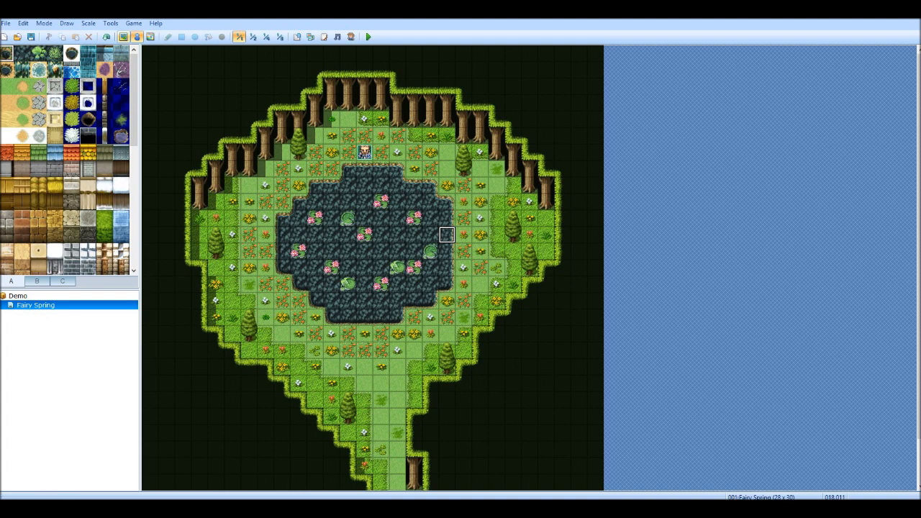
Step: Playtest Demo, check vanburman as a level-1 Soldier in the menu, then close the game
{"action": "left_click", "coordinate": [133, 23]}
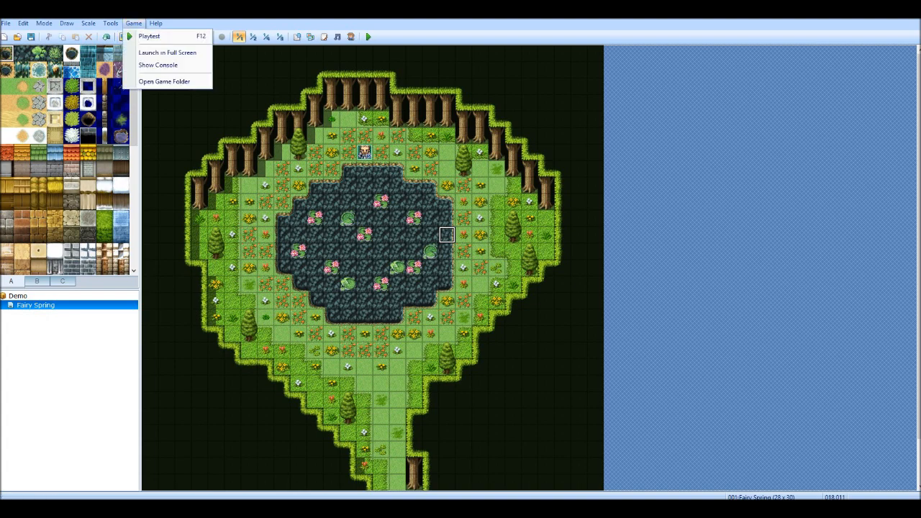
{"action": "mouse_move", "coordinate": [149, 35]}
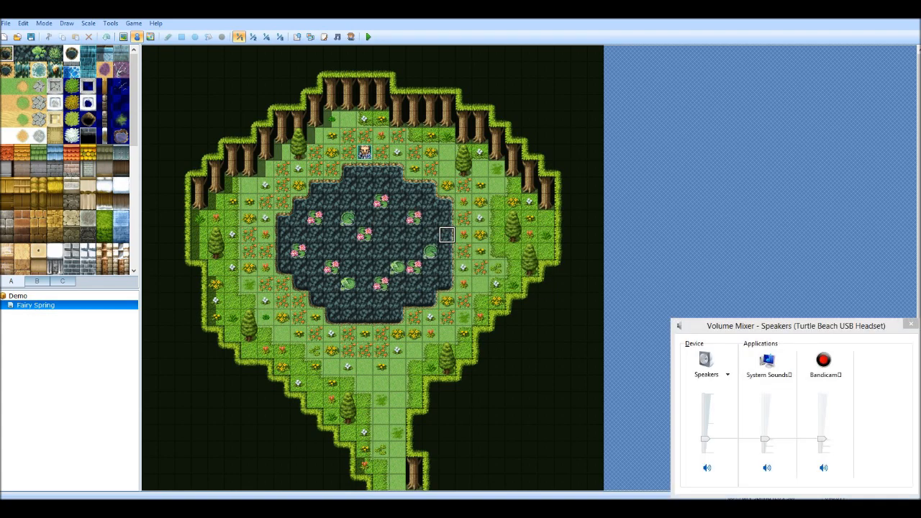
{"action": "left_click", "coordinate": [910, 324]}
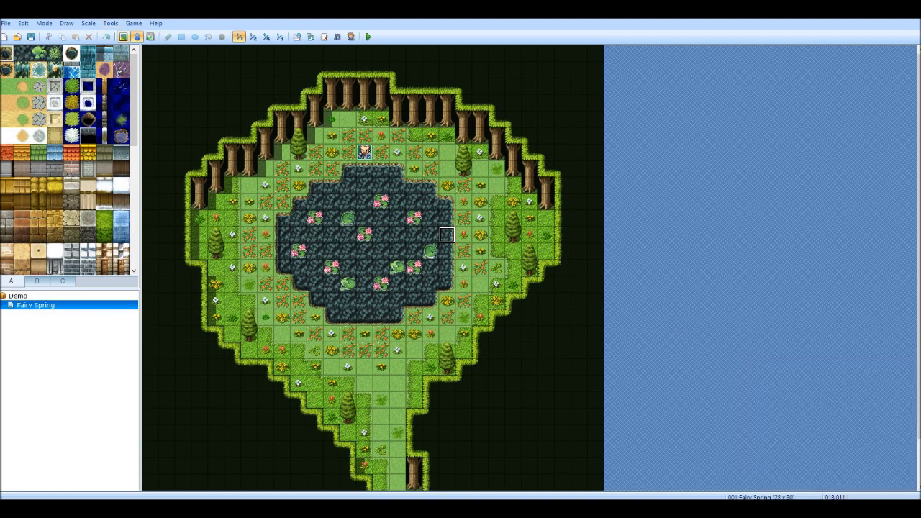
{"action": "left_click", "coordinate": [367, 37]}
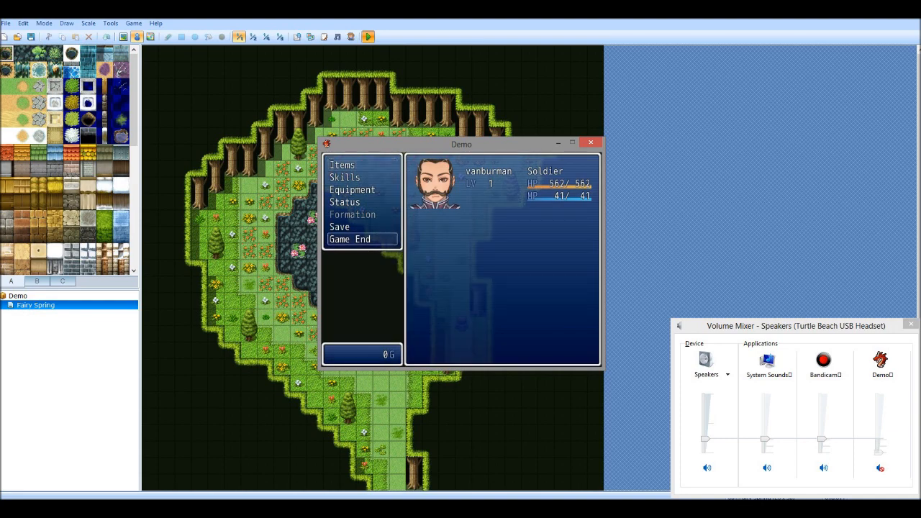
{"action": "left_click", "coordinate": [350, 239]}
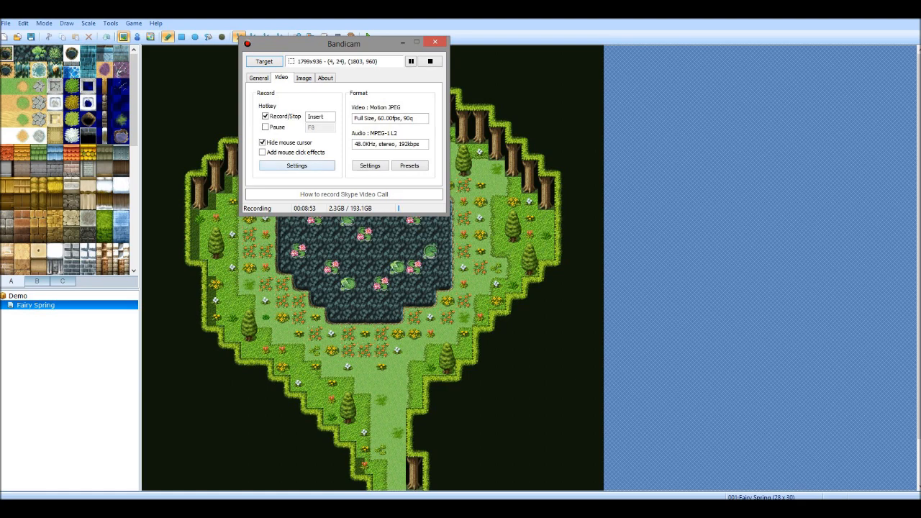
Step: Minimize the Bandicam recorder window
{"action": "left_click", "coordinate": [263, 141]}
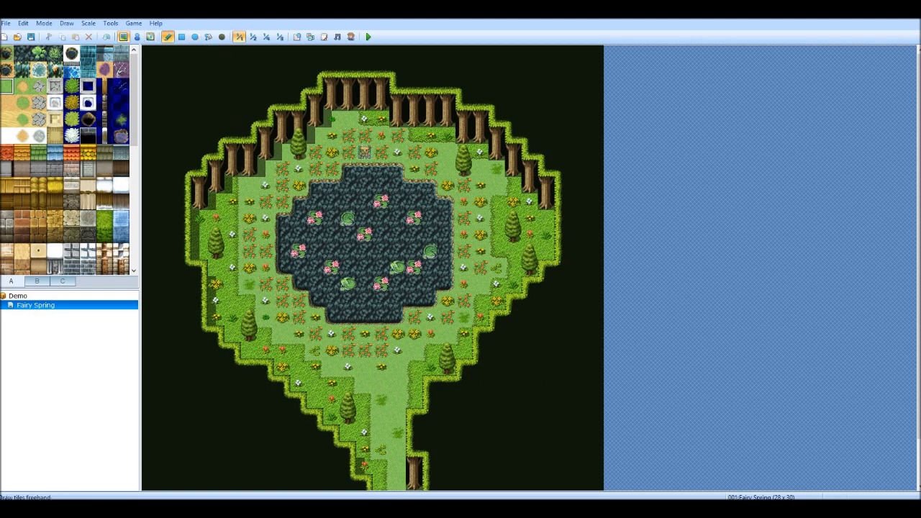
{"action": "mouse_move", "coordinate": [167, 37]}
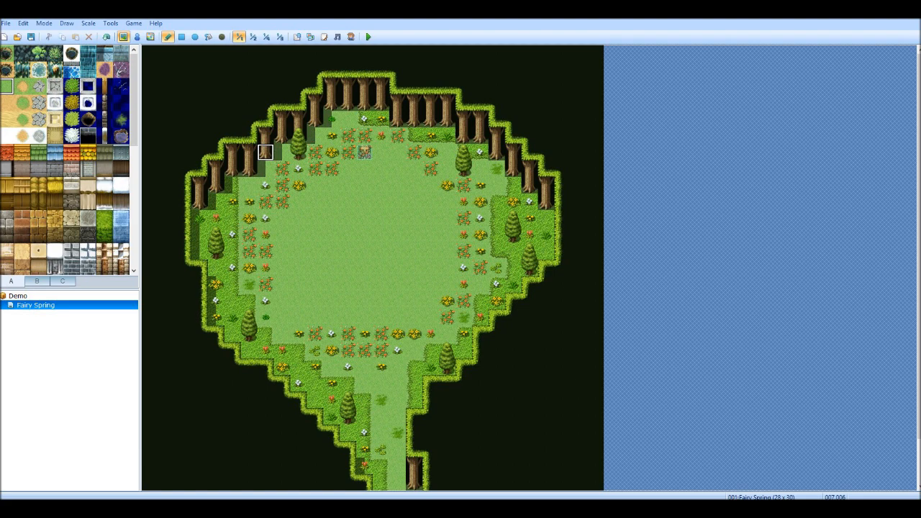
{"action": "mouse_move", "coordinate": [151, 37]}
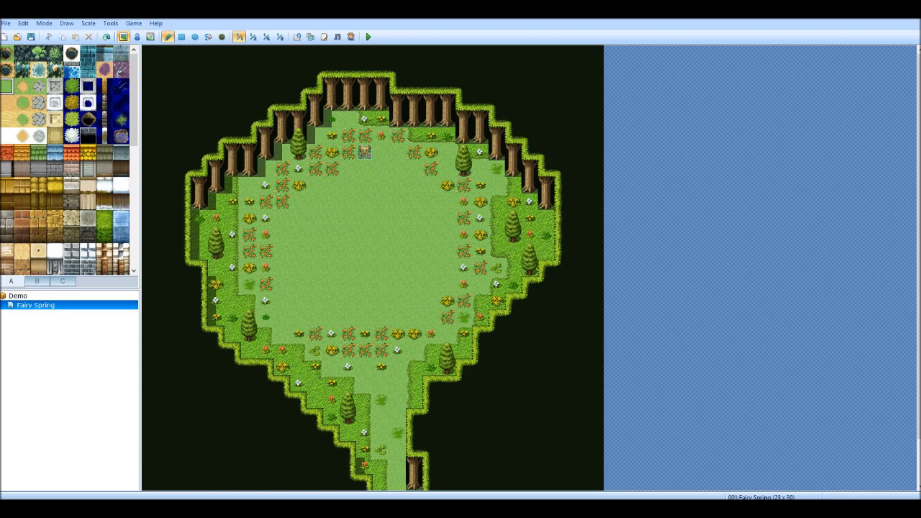
Step: Browse tileset tabs A, B and C, then place skeletons from tab C in the clearing
{"action": "left_click", "coordinate": [37, 281]}
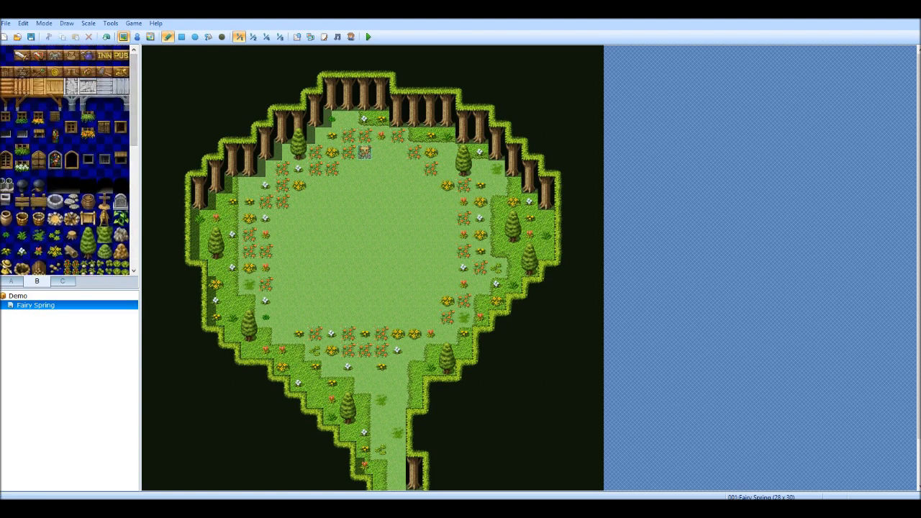
{"action": "left_click", "coordinate": [62, 280]}
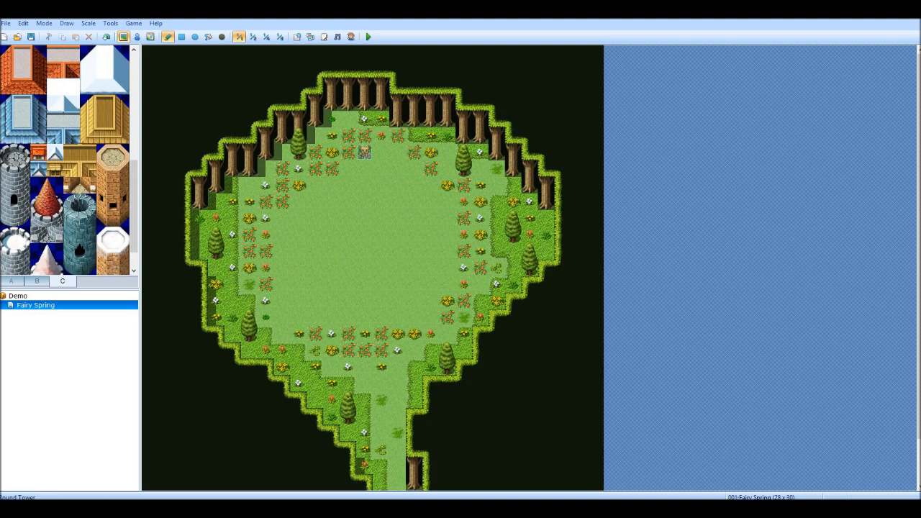
{"action": "scroll", "scroll_direction": "down", "scroll_amount": 3}
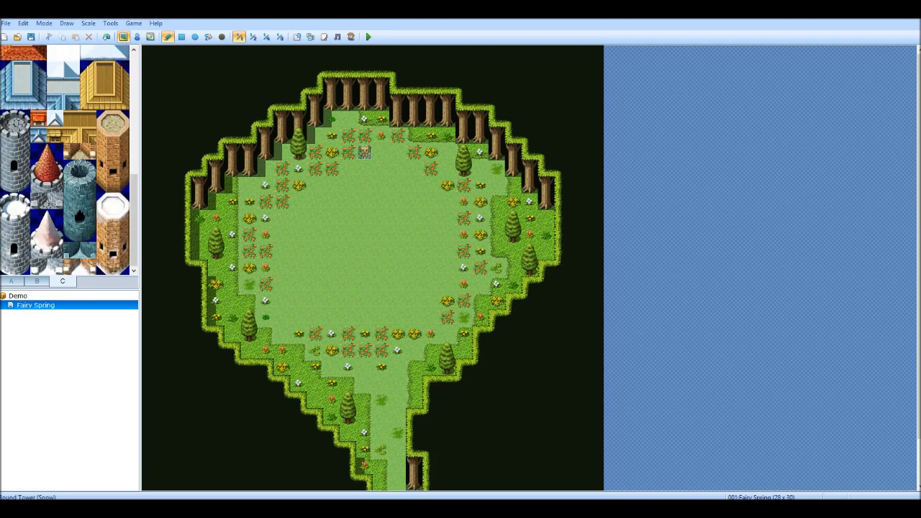
{"action": "left_click", "coordinate": [11, 280]}
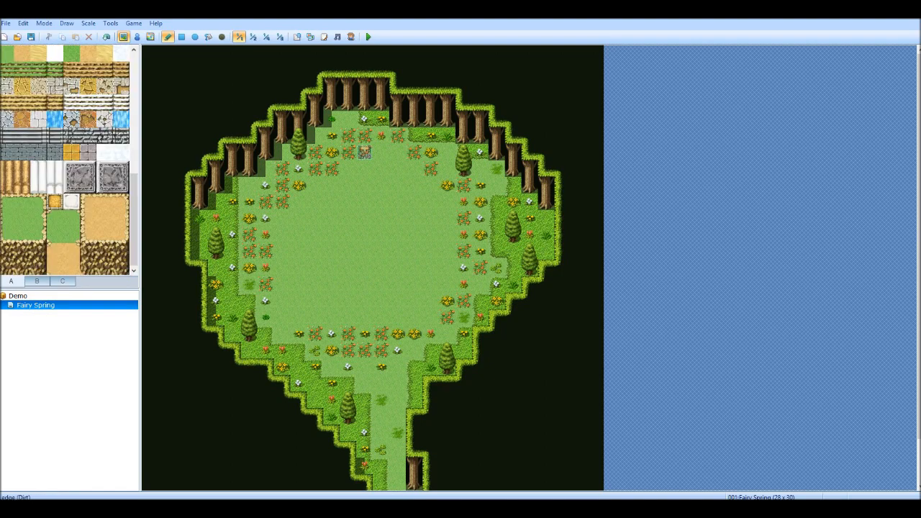
{"action": "left_click", "coordinate": [37, 280]}
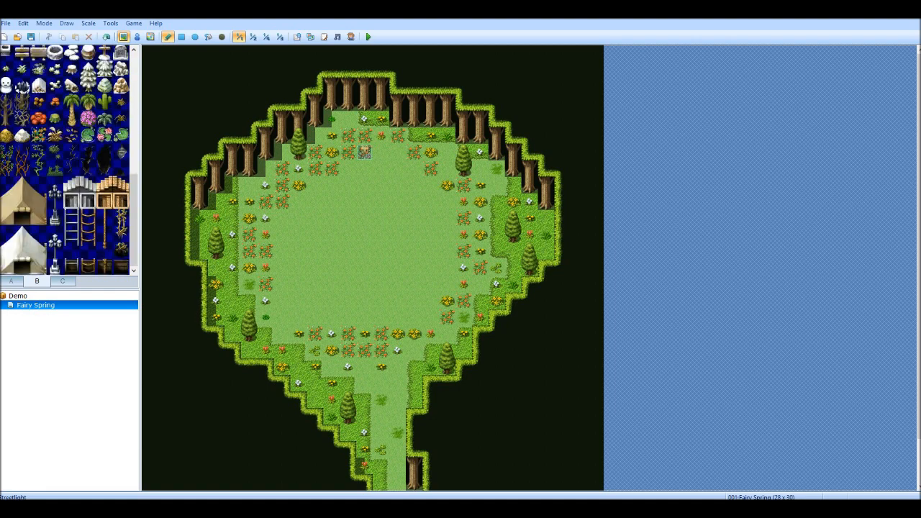
{"action": "scroll", "scroll_direction": "down", "scroll_amount": 3}
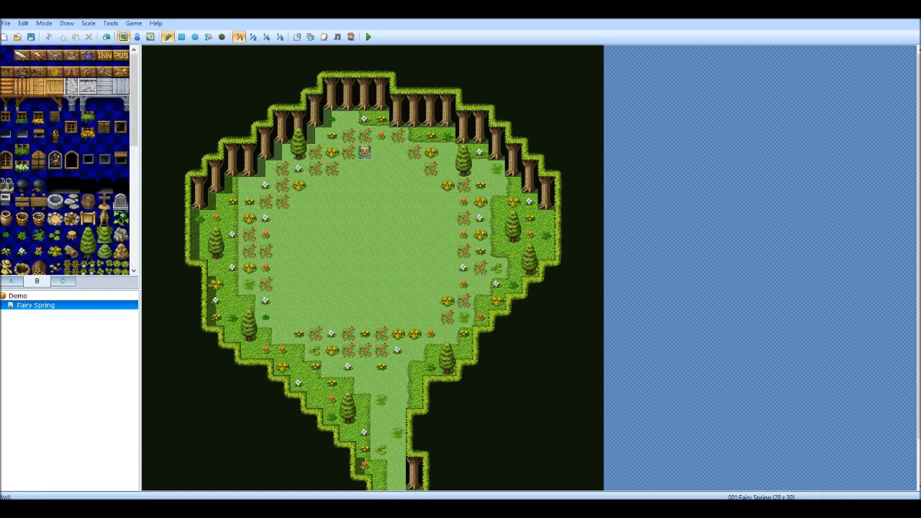
{"action": "left_click", "coordinate": [63, 280]}
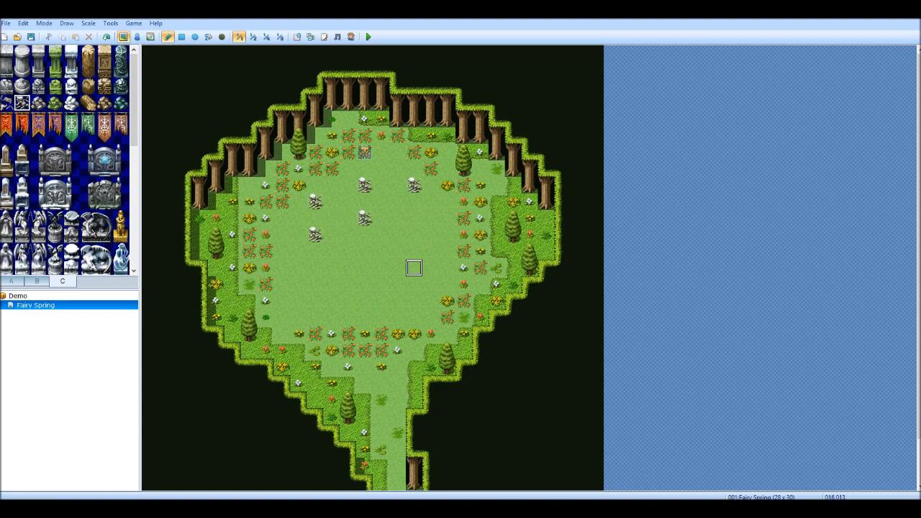
{"action": "left_click", "coordinate": [380, 382]}
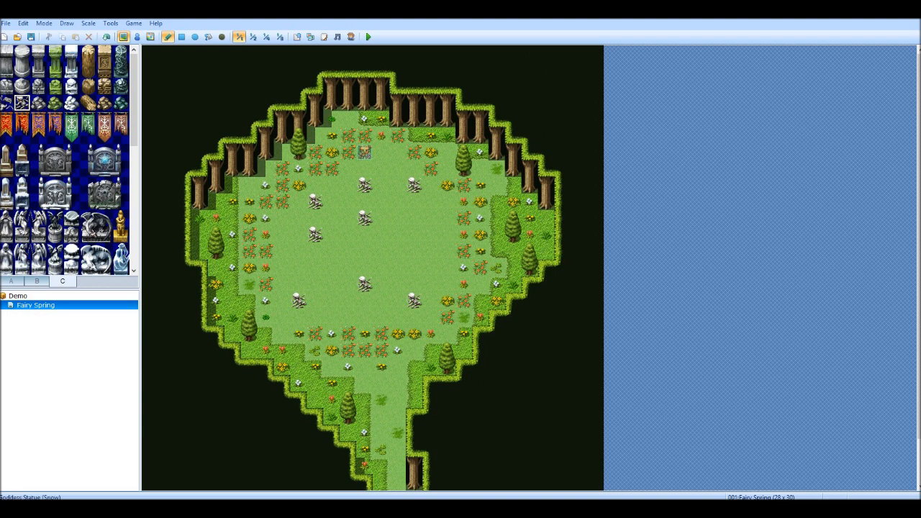
Step: Open Fairy Spring's Map Properties and set the map name to 'Start Map'
{"action": "right_click", "coordinate": [35, 305]}
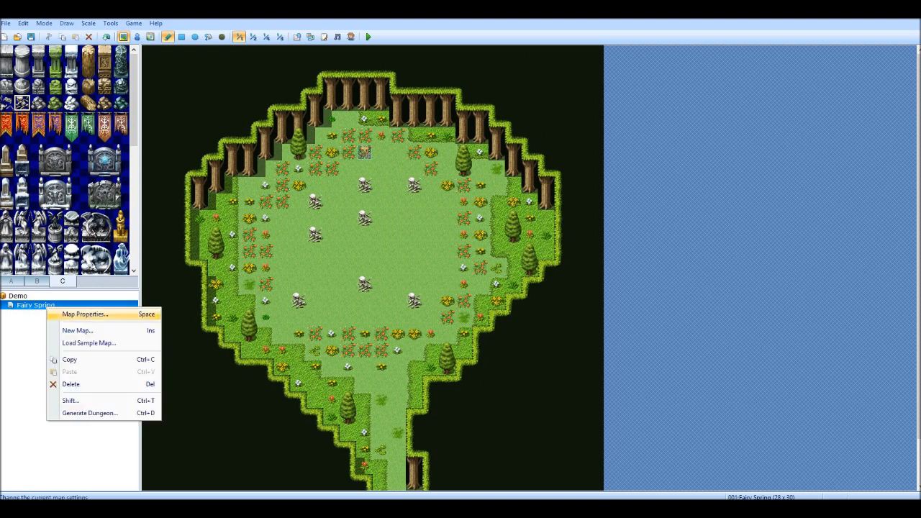
{"action": "left_click", "coordinate": [85, 315]}
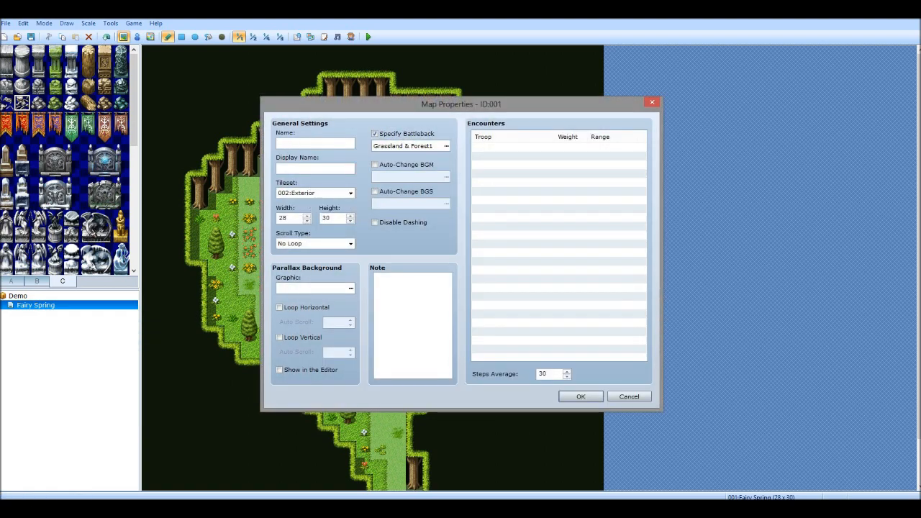
{"action": "type", "text": "Start"}
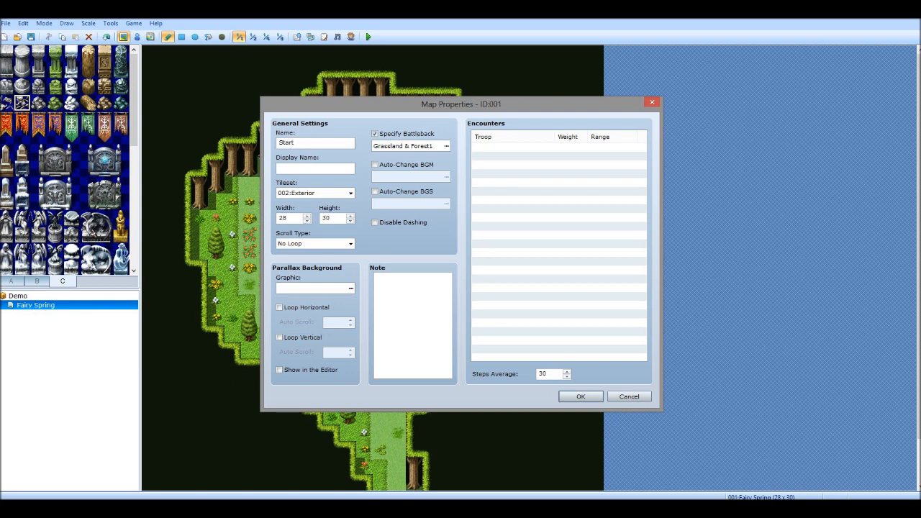
{"action": "left_click", "coordinate": [315, 142]}
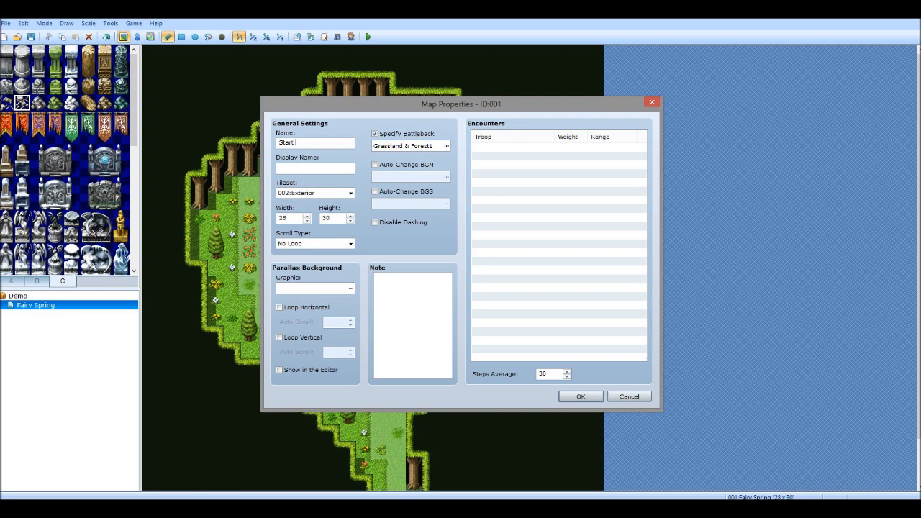
{"action": "type", "text": "Map"}
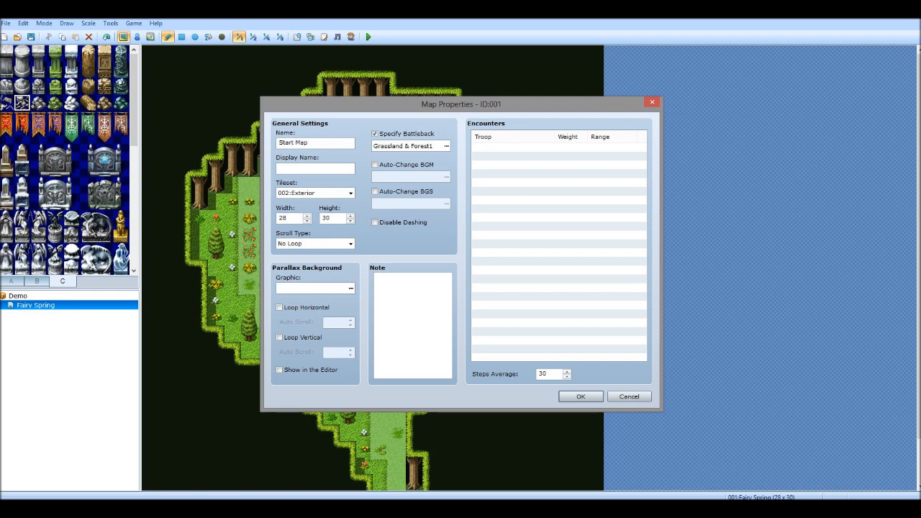
{"action": "left_click", "coordinate": [315, 142]}
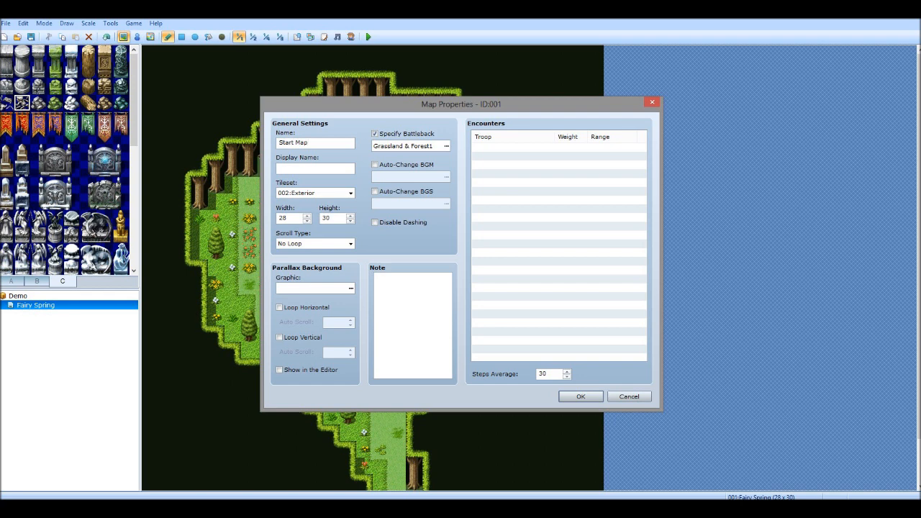
Step: Enter 'Skirmish' as the map's display name
{"action": "left_click", "coordinate": [314, 168]}
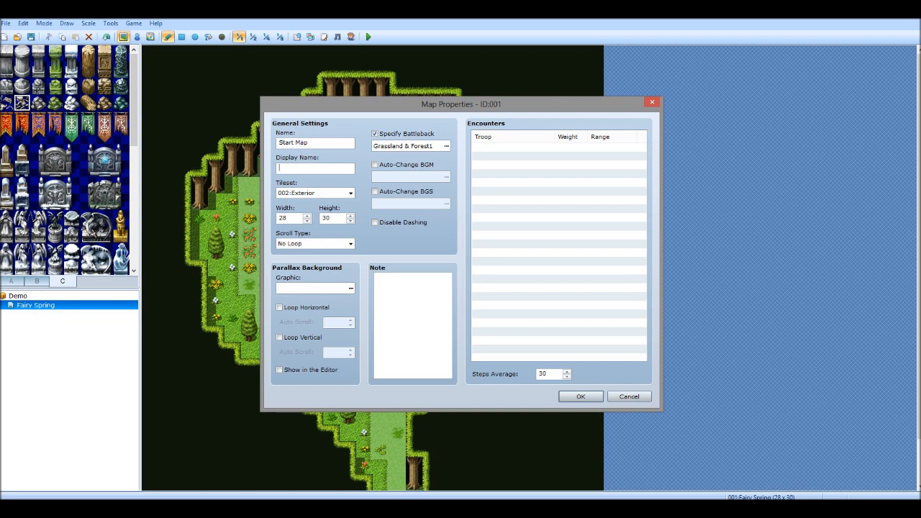
{"action": "type", "text": "Skirmish"}
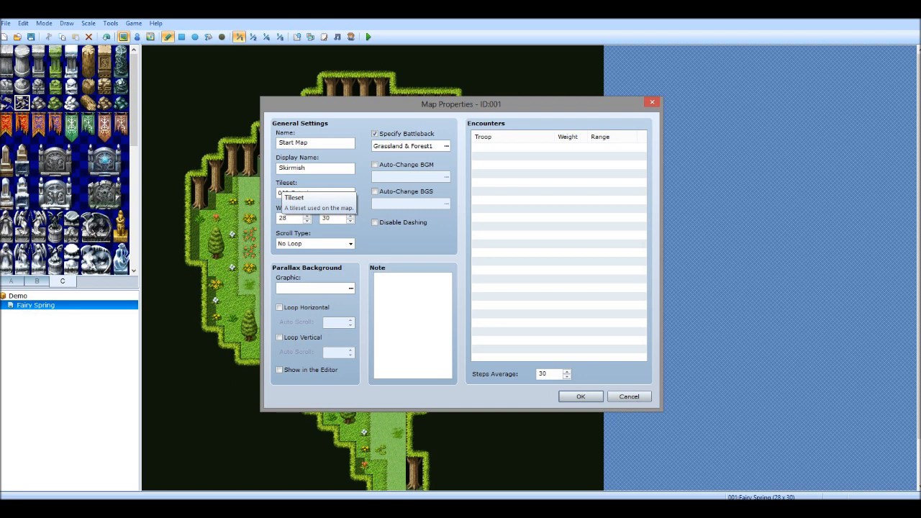
{"action": "left_click", "coordinate": [314, 192]}
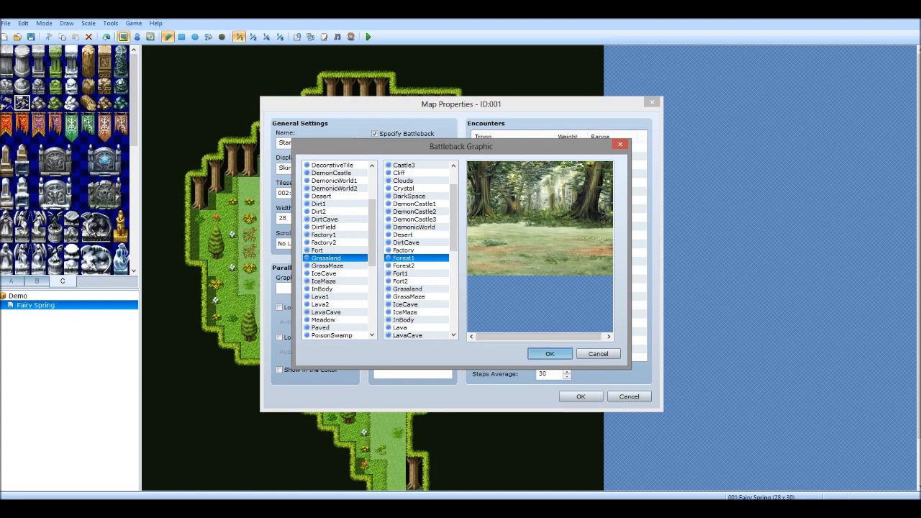
{"action": "left_click", "coordinate": [549, 353]}
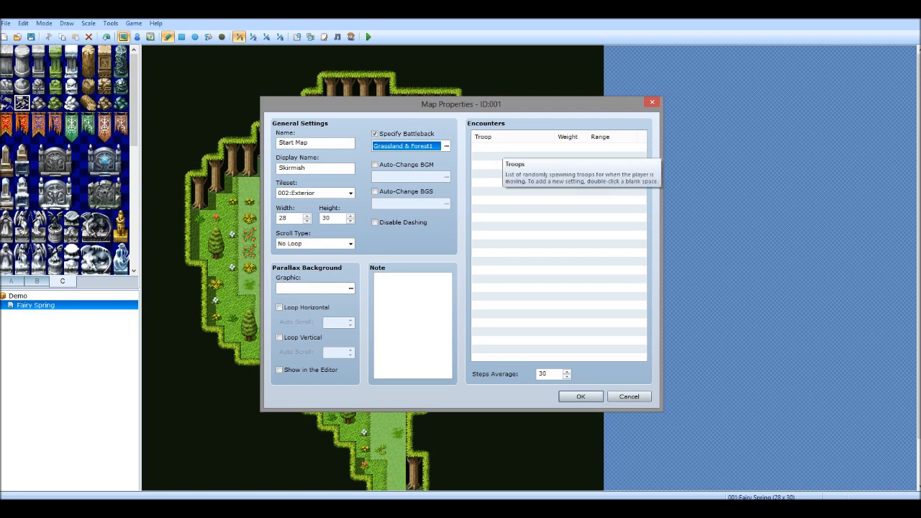
Step: Add 001:Slime*2 and 002:Bat*2 encounters, then set Slime*2 weight to 5
{"action": "double_click", "coordinate": [558, 151]}
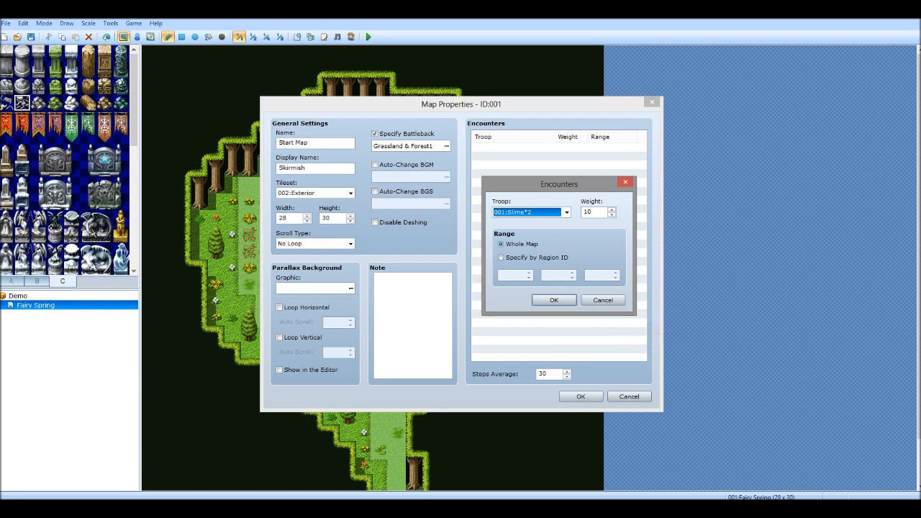
{"action": "left_click", "coordinate": [554, 300]}
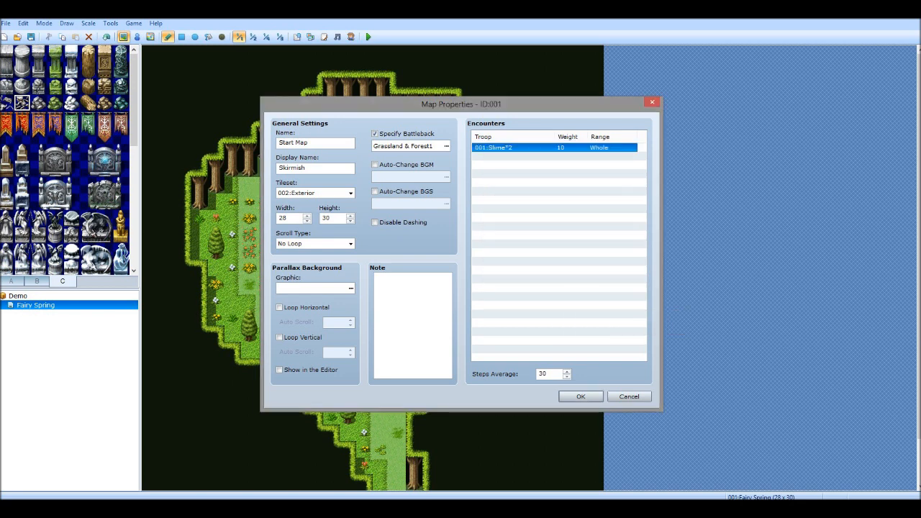
{"action": "double_click", "coordinate": [492, 148]}
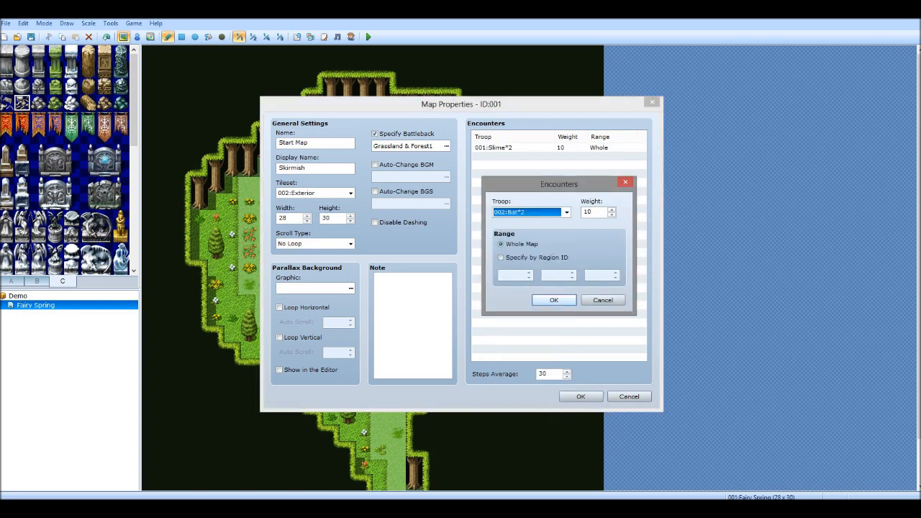
{"action": "left_click", "coordinate": [554, 300]}
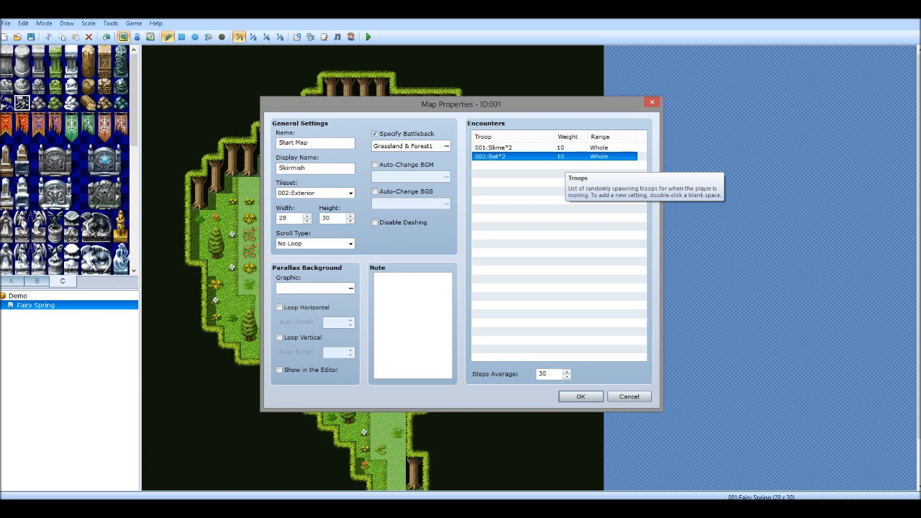
{"action": "double_click", "coordinate": [504, 147]}
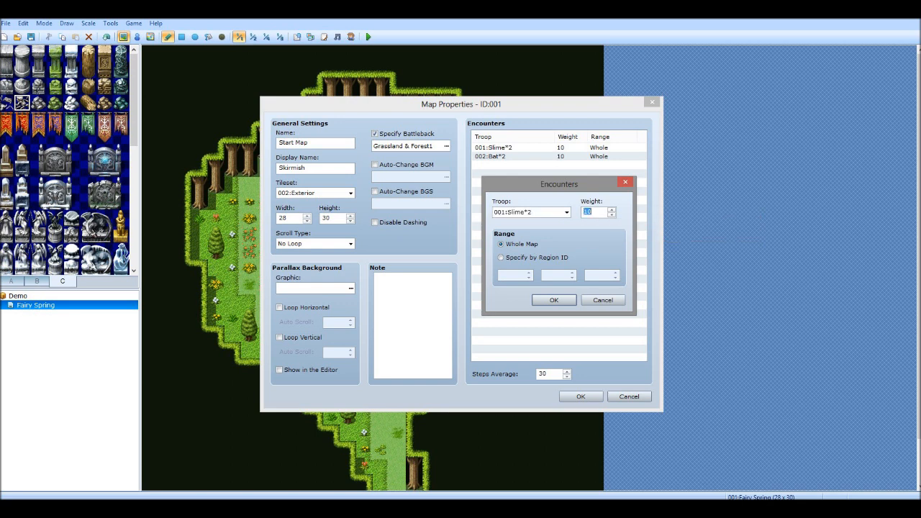
{"action": "type", "text": "5"}
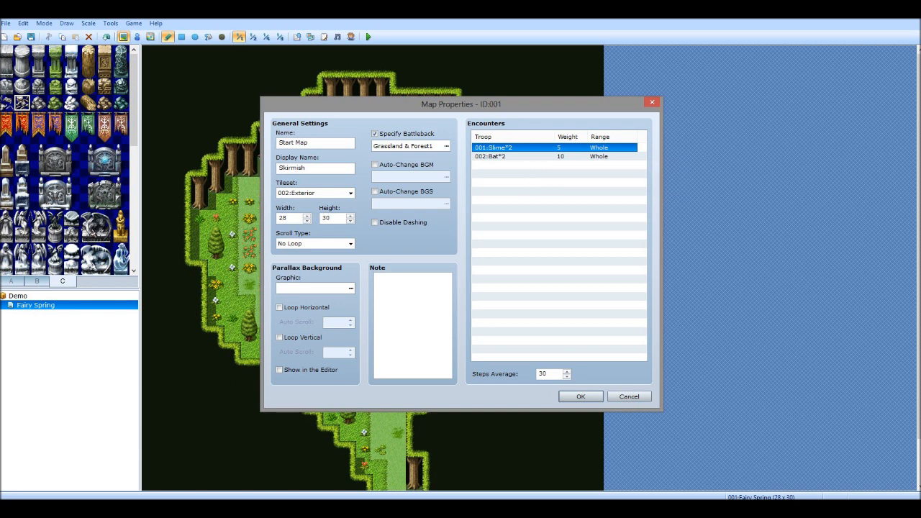
{"action": "mouse_move", "coordinate": [547, 374]}
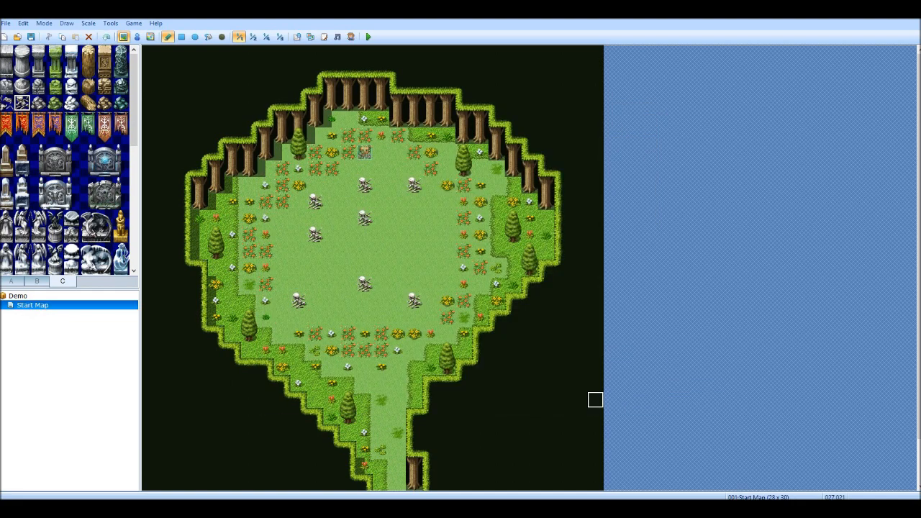
{"action": "mouse_move", "coordinate": [397, 52]}
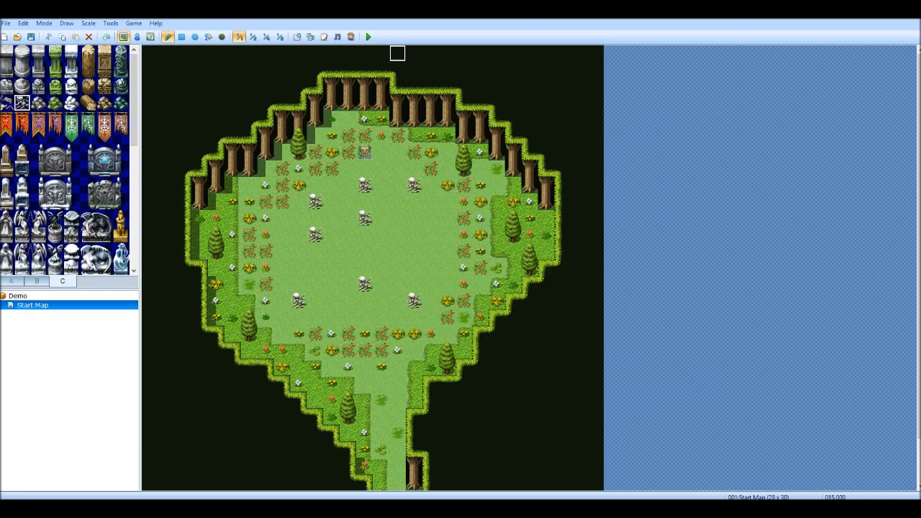
Step: Save Demo and playtest, close the crashed RGSS3 Player, then launch the playtest again
{"action": "left_click", "coordinate": [367, 36]}
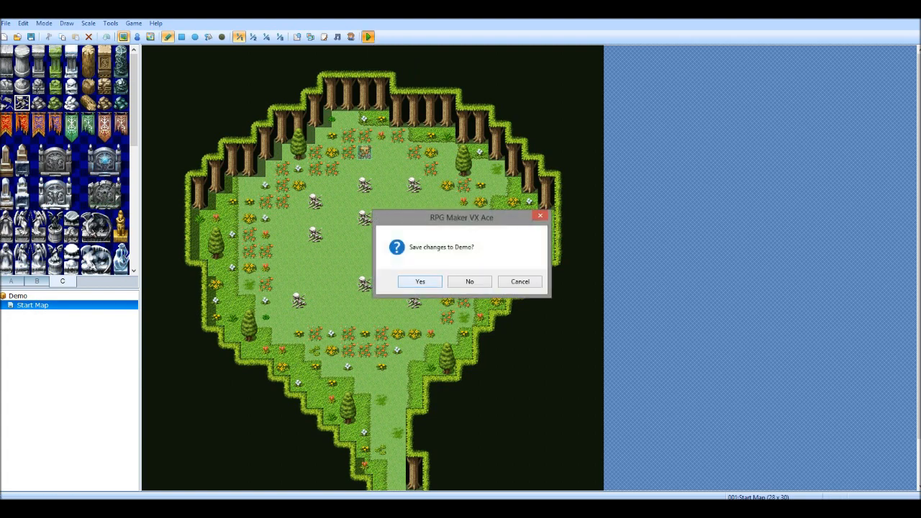
{"action": "left_click", "coordinate": [421, 281]}
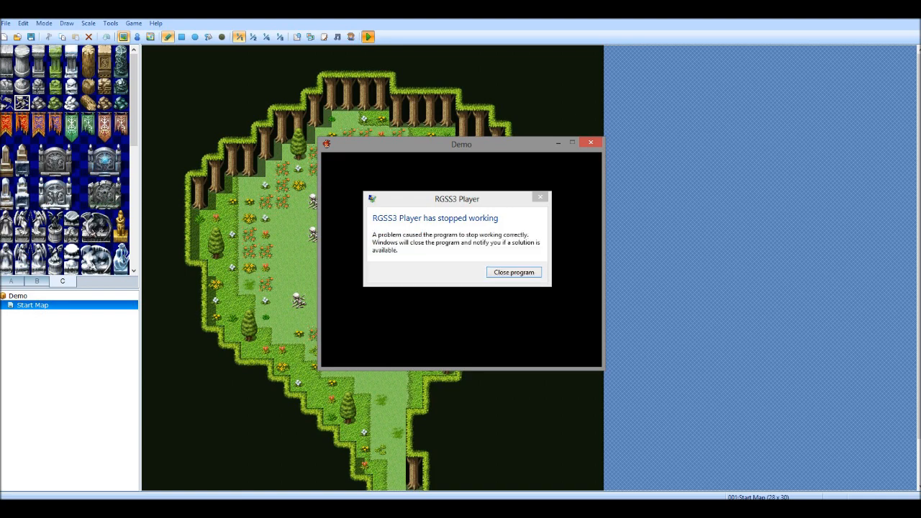
{"action": "left_click", "coordinate": [513, 272]}
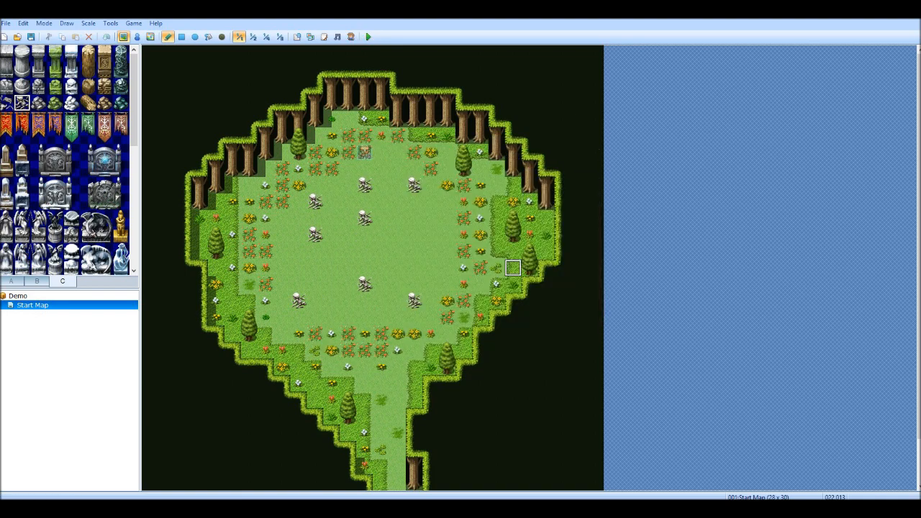
{"action": "left_click", "coordinate": [367, 37]}
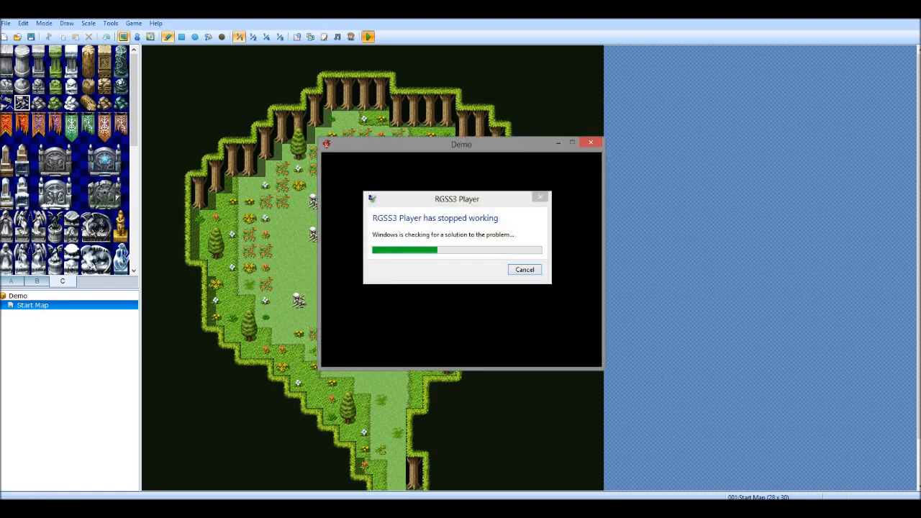